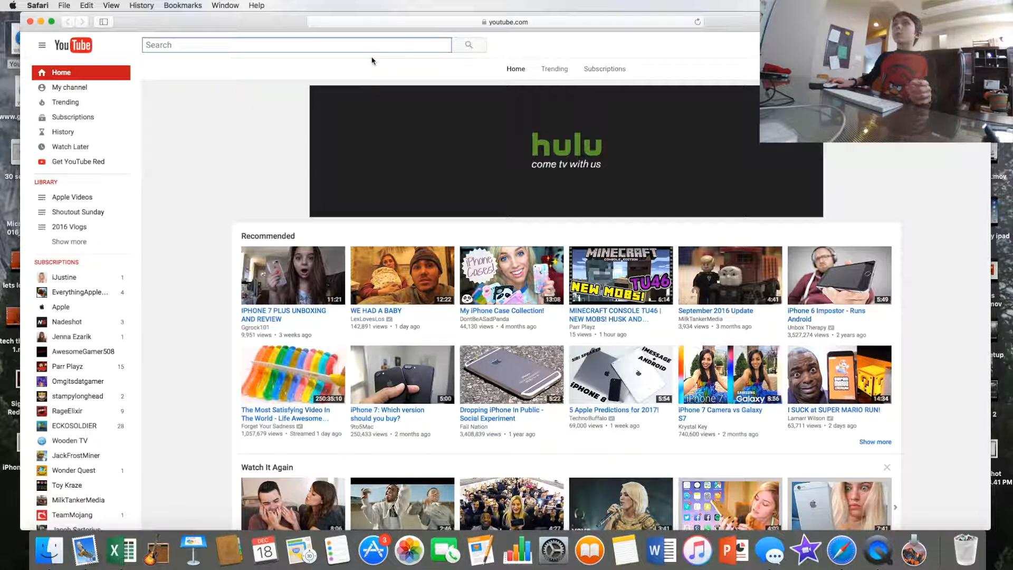
- Search YouTube for 'omgitsdatgamer' and open that channel's Videos page
text(omgit)
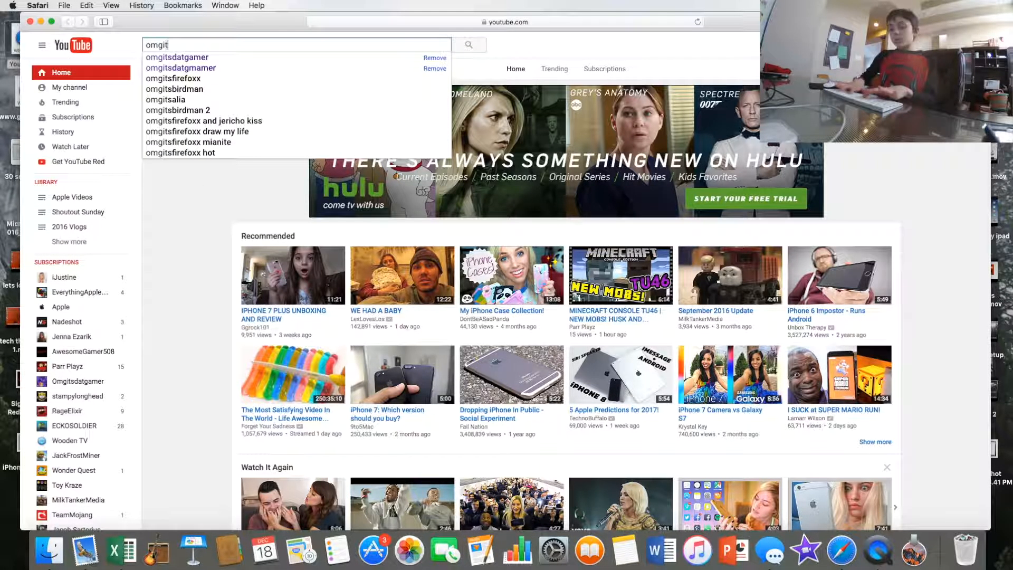
text(sdatgamer)
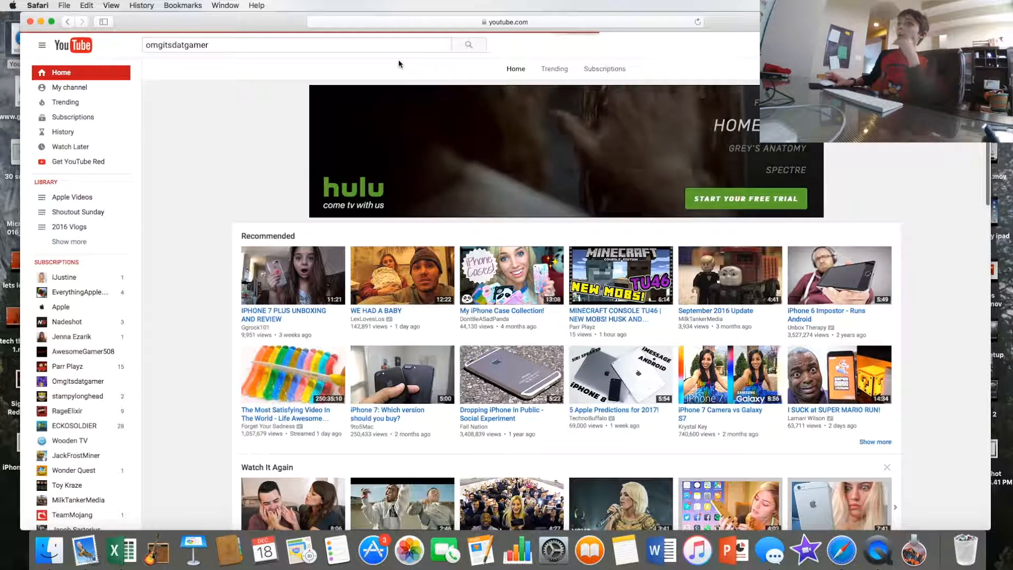
click(468, 44)
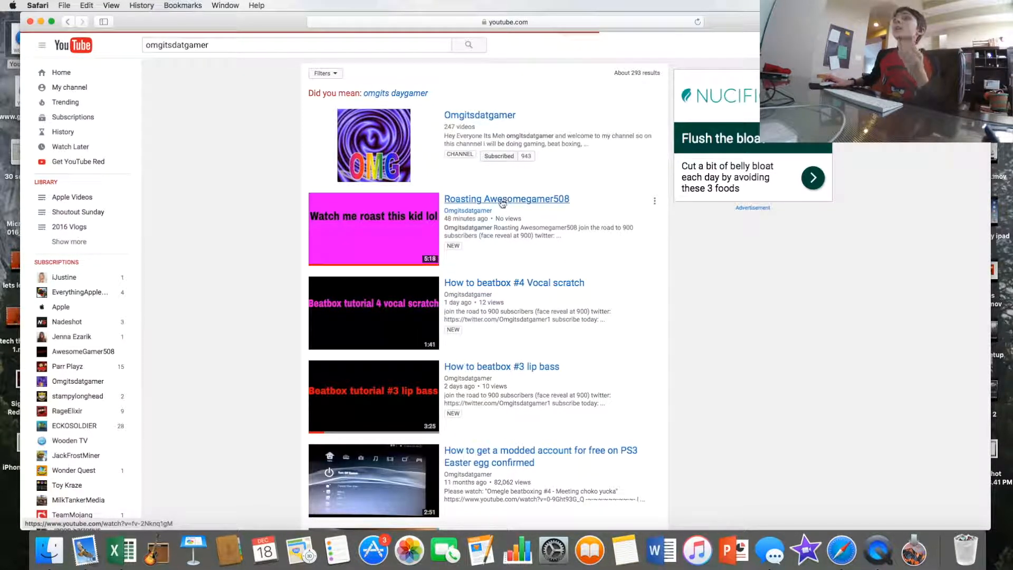
click(479, 113)
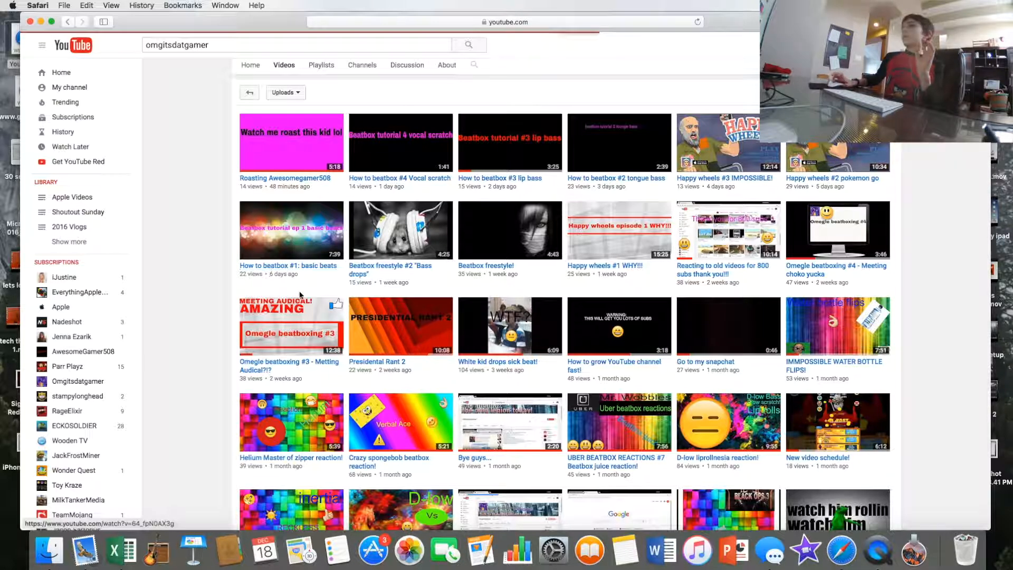
- Open the Roasting Awesomegamer508 video and read through its comments
click(291, 143)
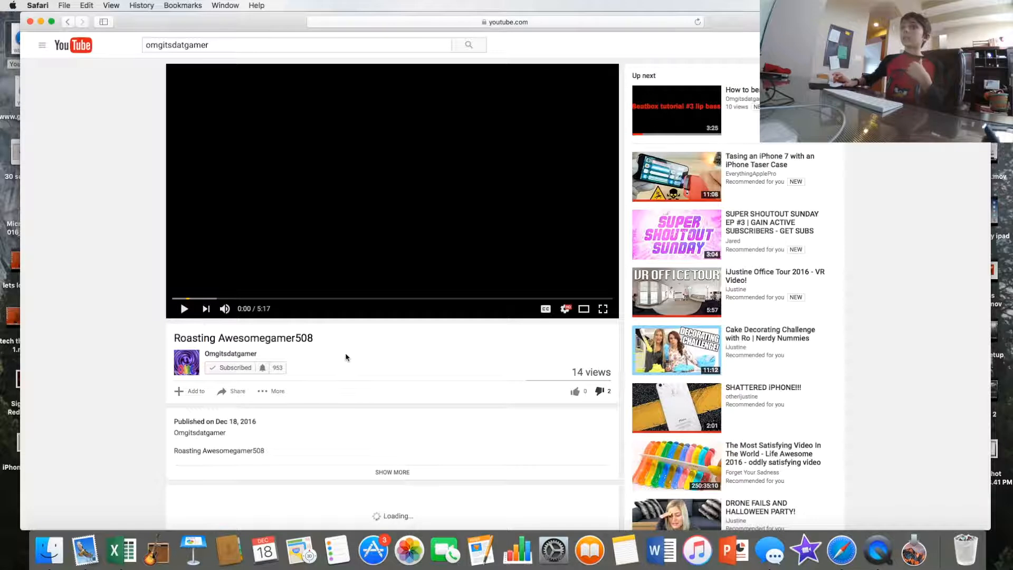
scroll(down, 3)
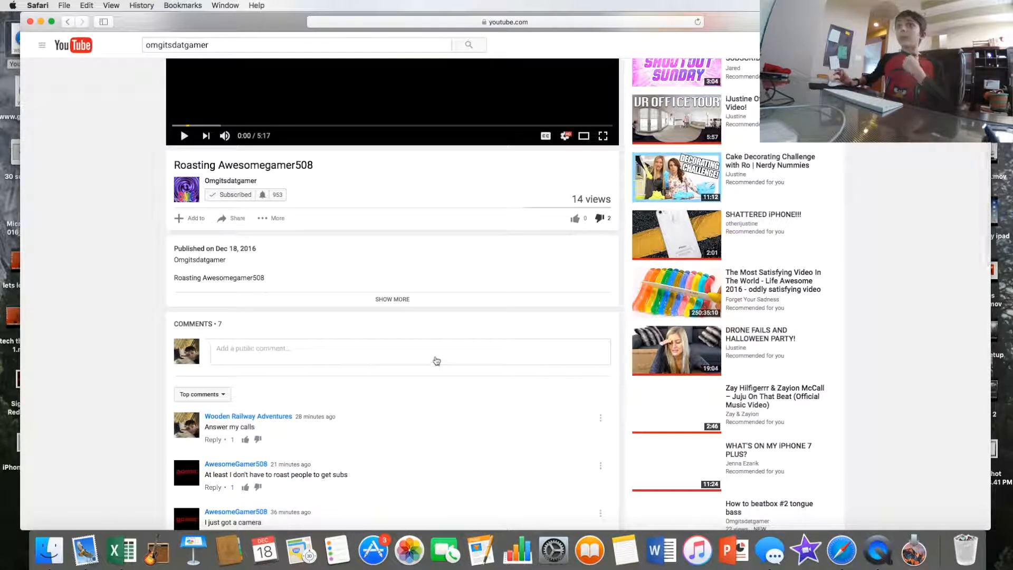
scroll(down, 3)
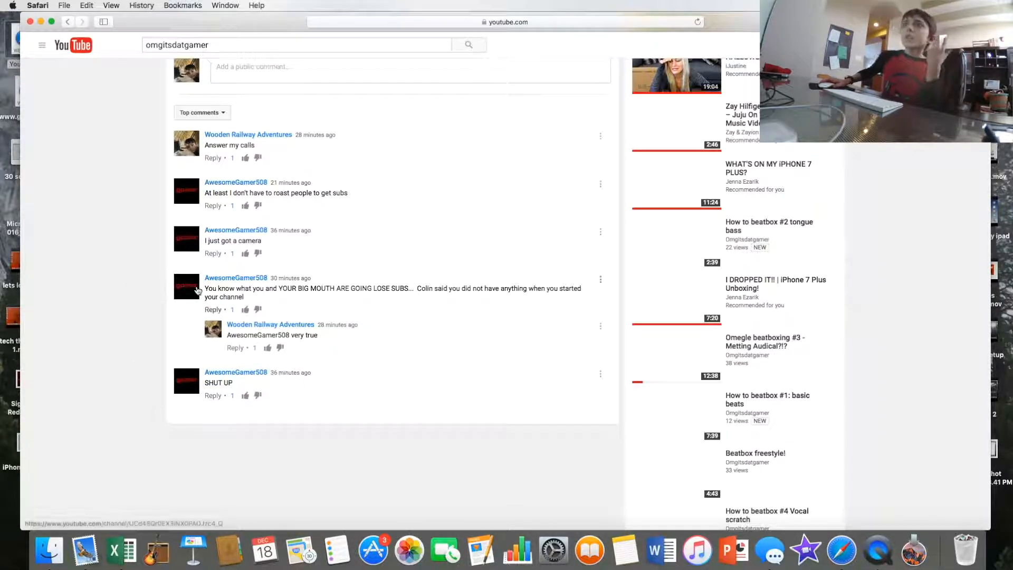
mouse_move(225, 272)
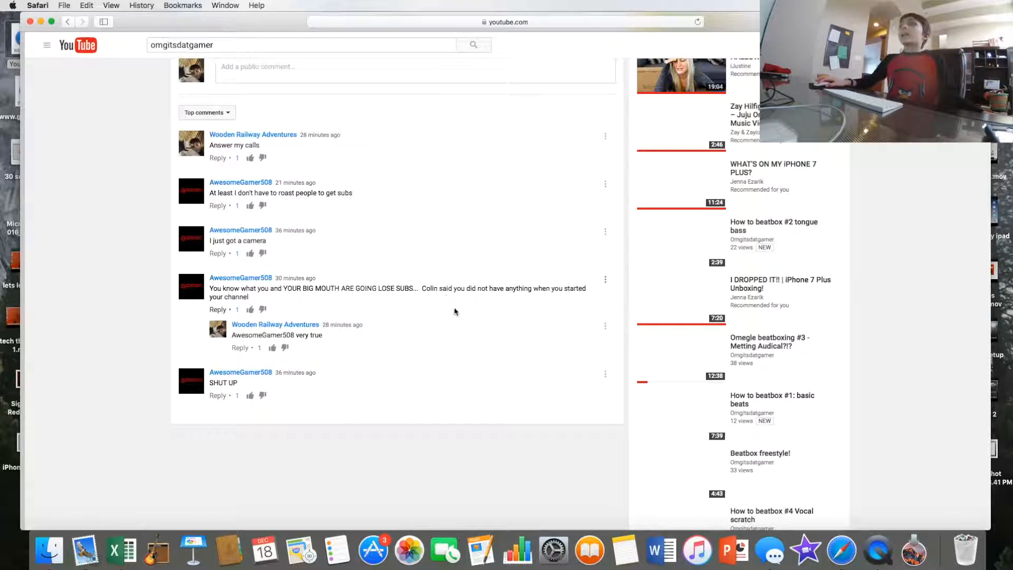
mouse_move(723, 252)
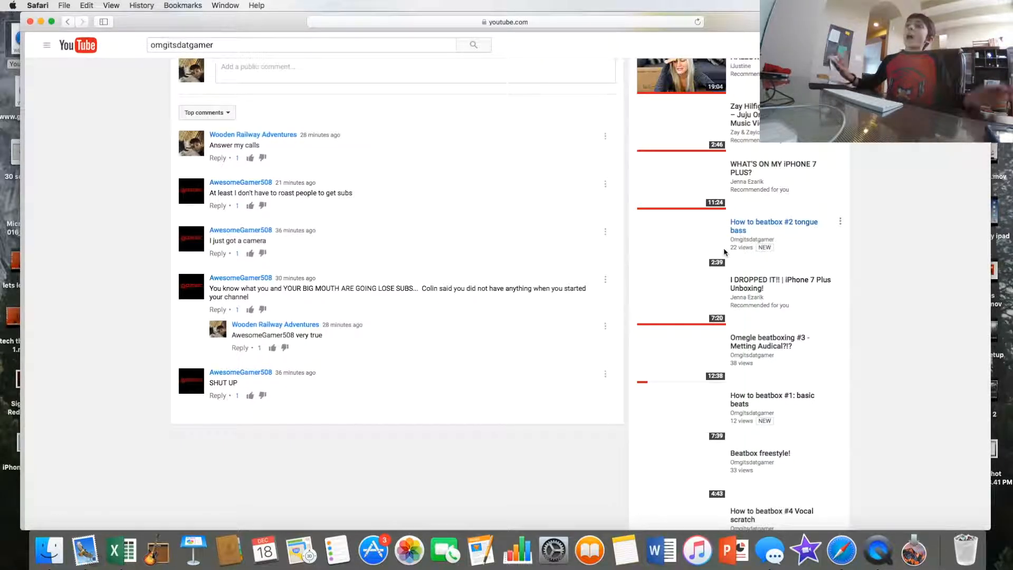
mouse_move(465, 162)
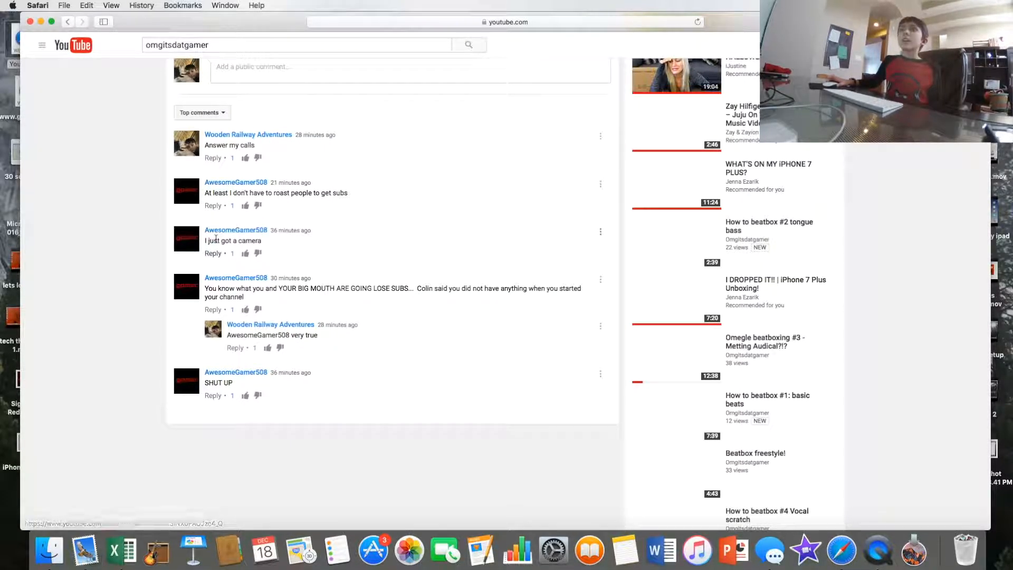
double_click(232, 242)
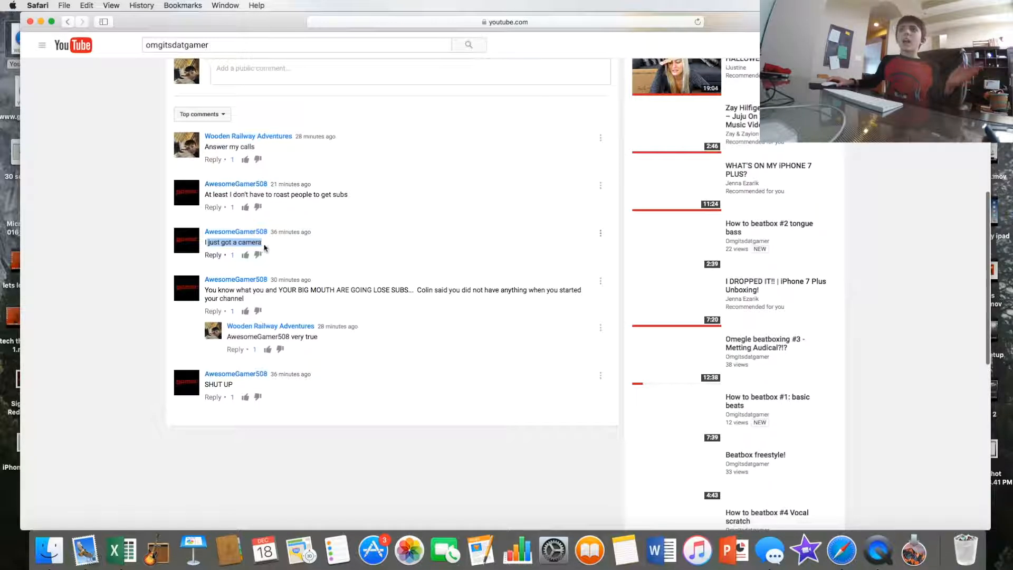
click(114, 296)
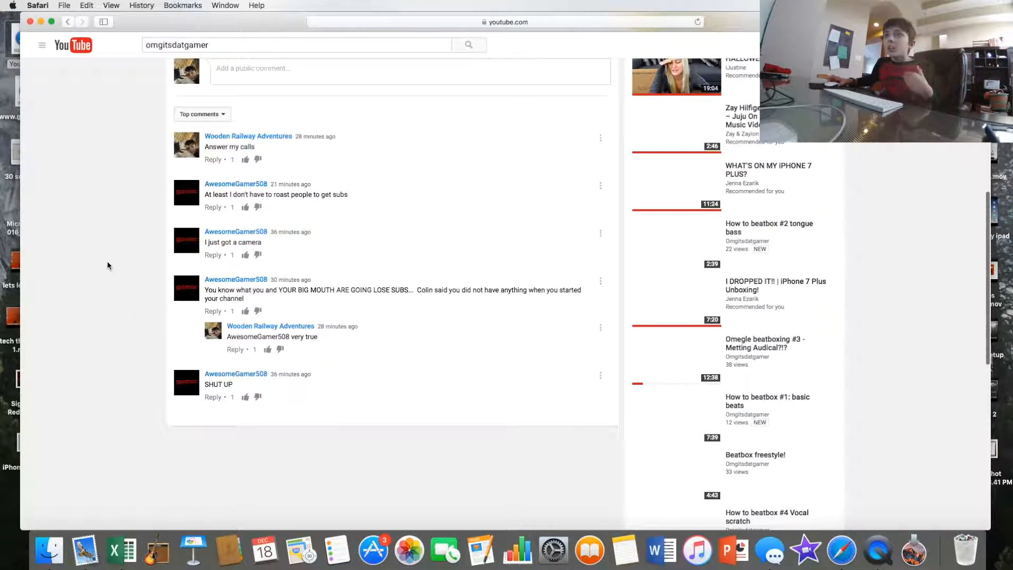
mouse_move(236, 231)
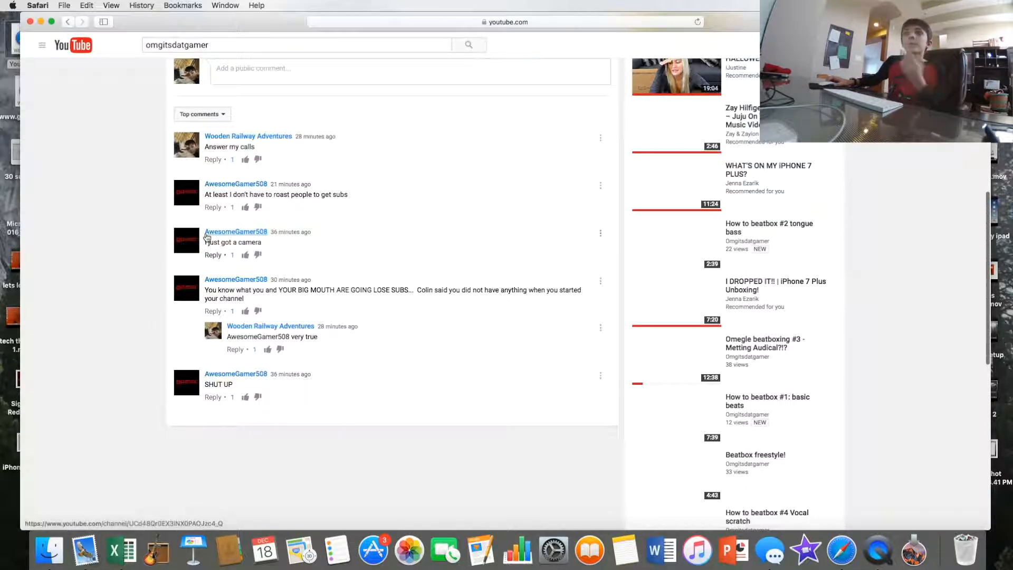
- Scroll back up to the video's description and expand it
scroll(up, 3)
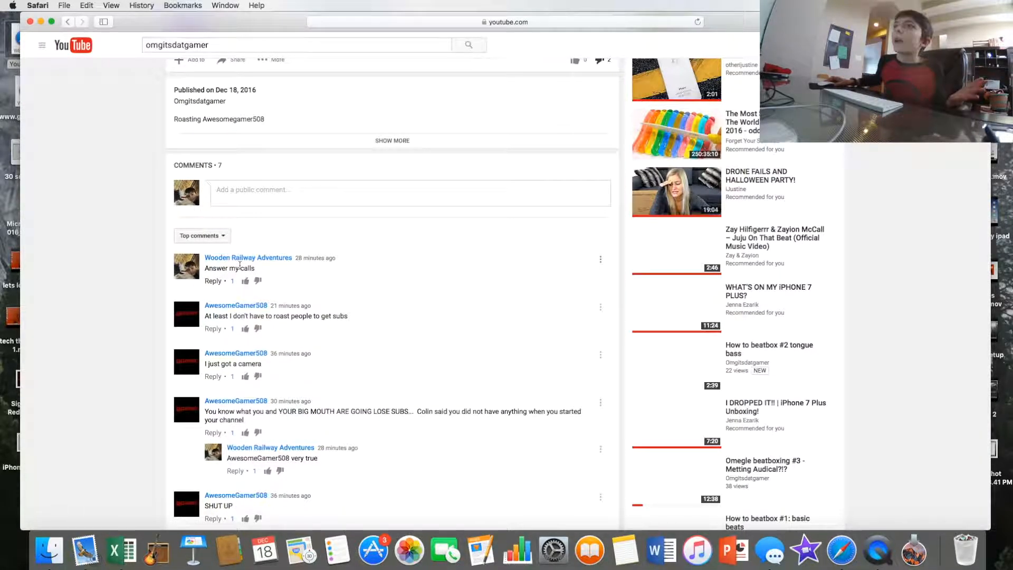
scroll(up, 3)
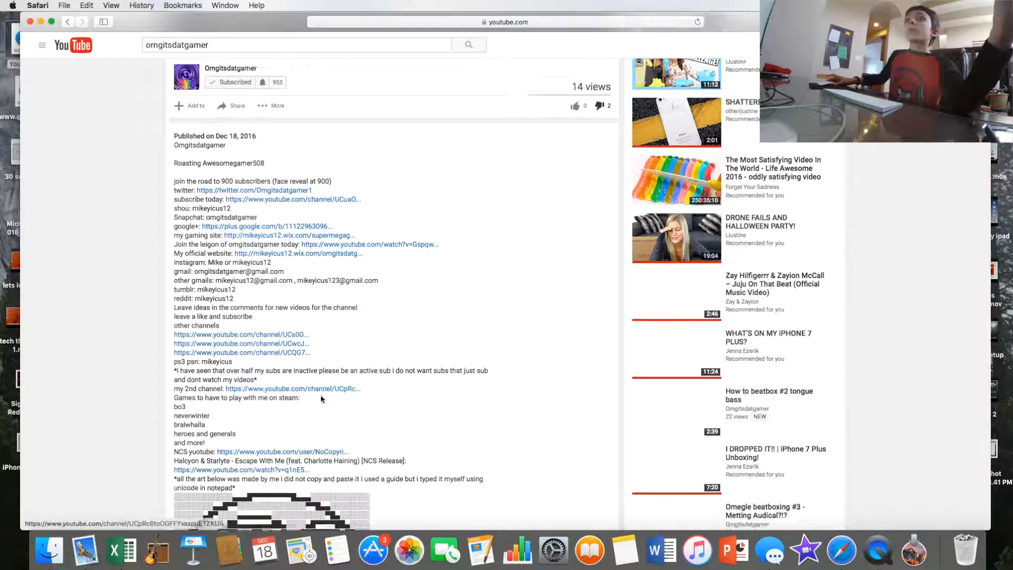
- Review the Omgitsdatgamer description note and its attachments, then bring up the Omgitsdatgamer1 Twitter link
scroll(up, 3)
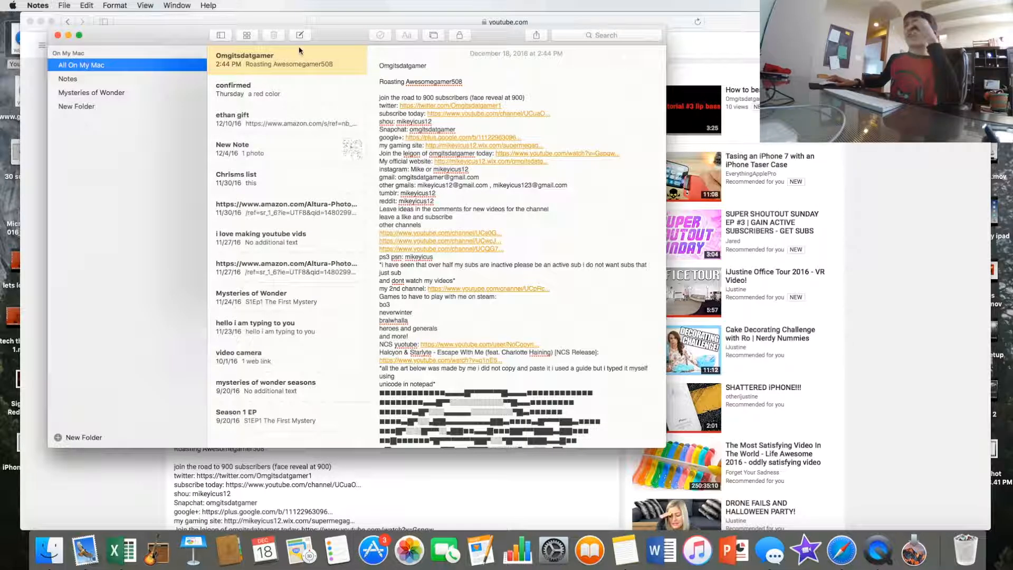
click(247, 35)
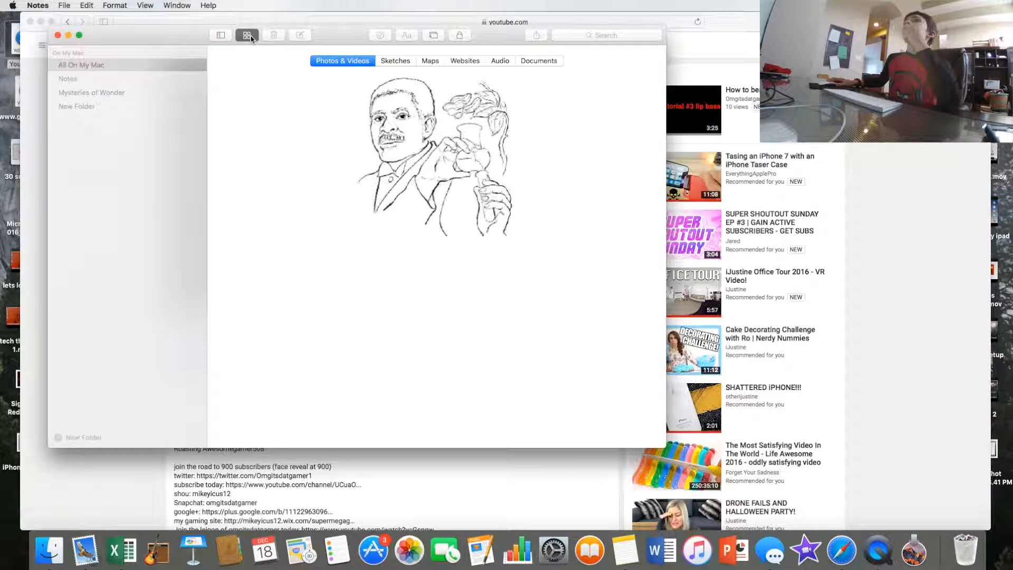
click(221, 35)
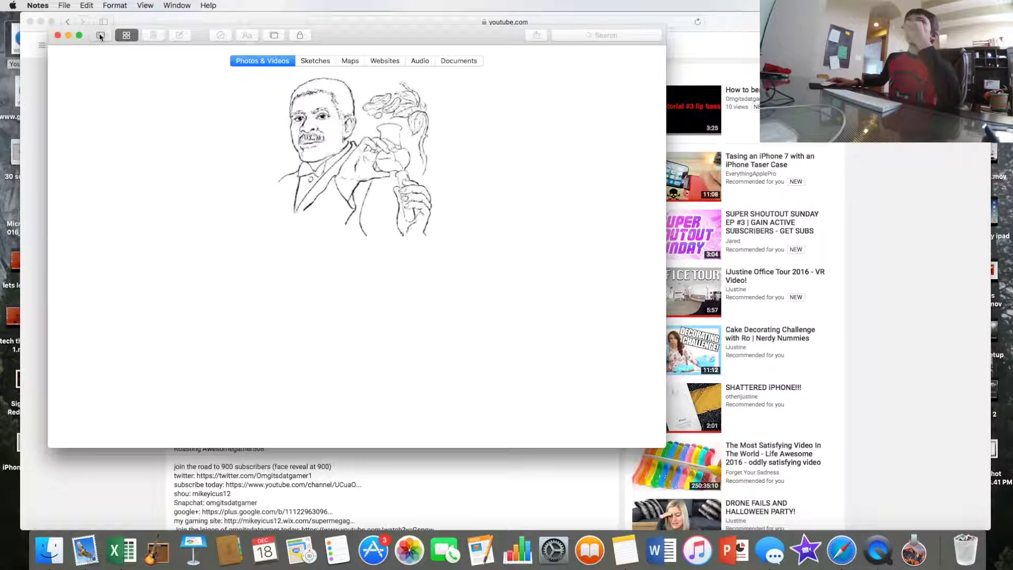
click(100, 35)
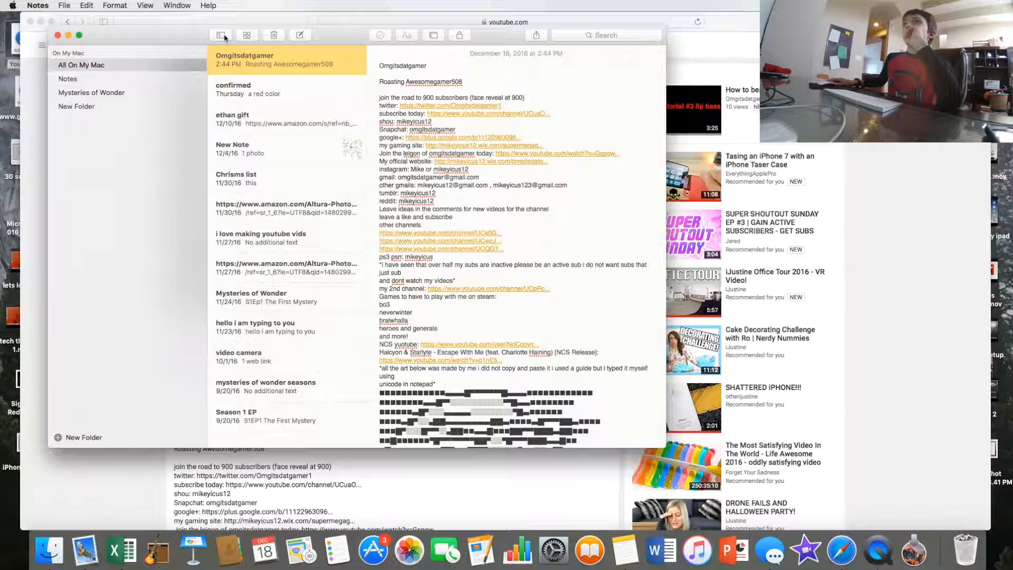
click(101, 35)
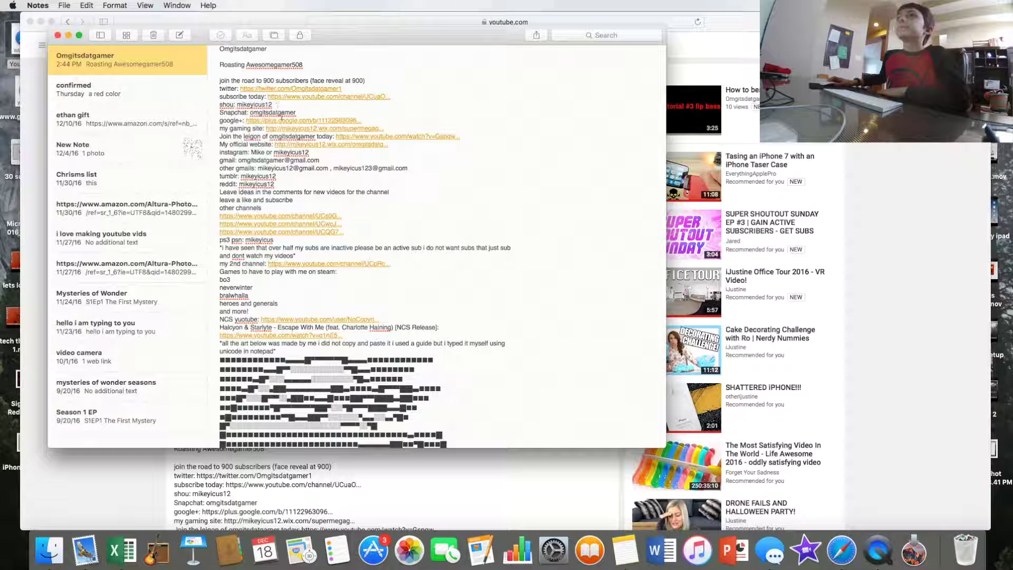
scroll(up, 3)
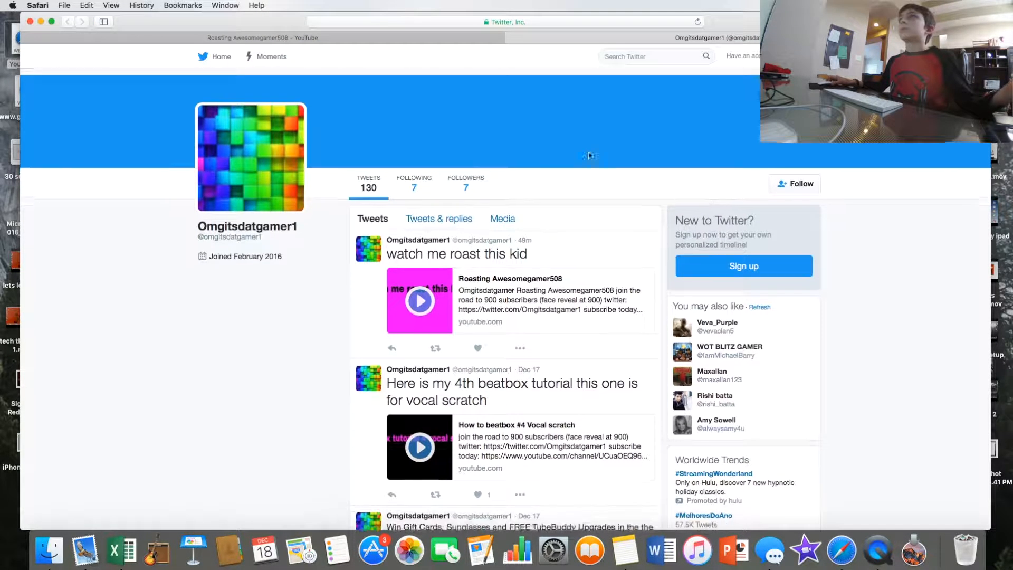
- Bring the saved Omgitsdatgamer description note back to the front over Twitter
click(623, 551)
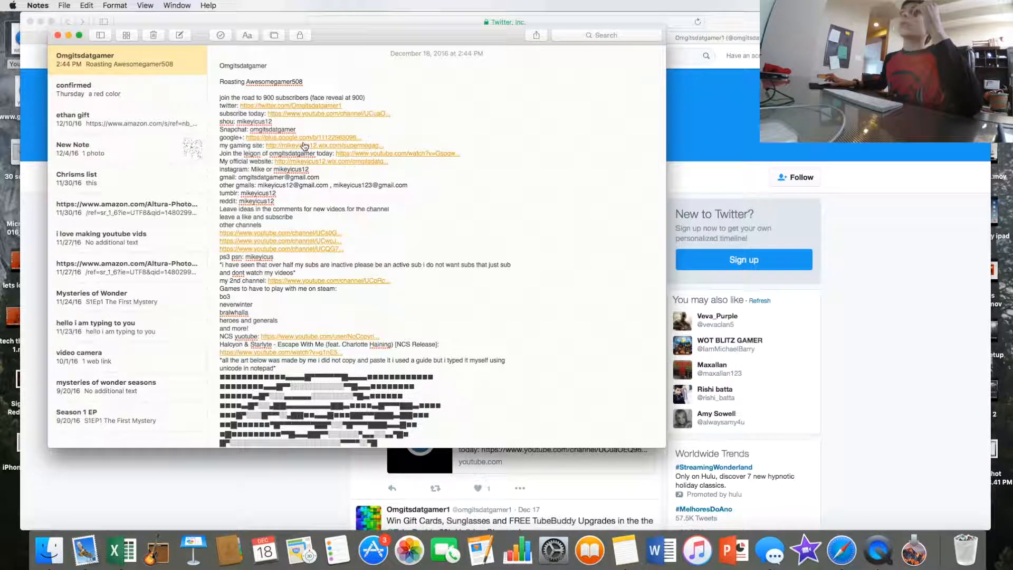
mouse_move(315, 165)
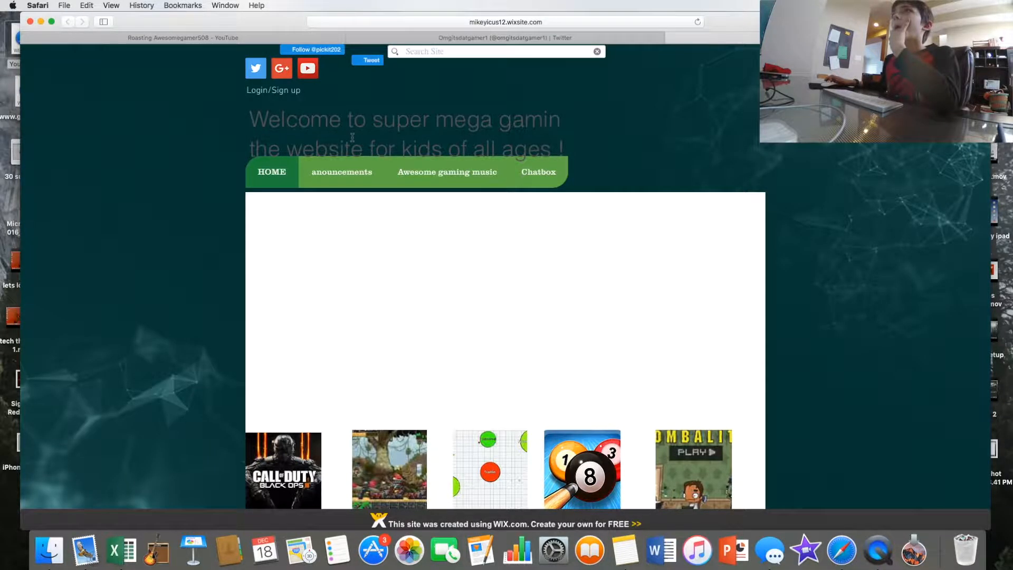
- Browse the super mega gamin Wix site's games grid and return to Notes from the Dock
scroll(down, 3)
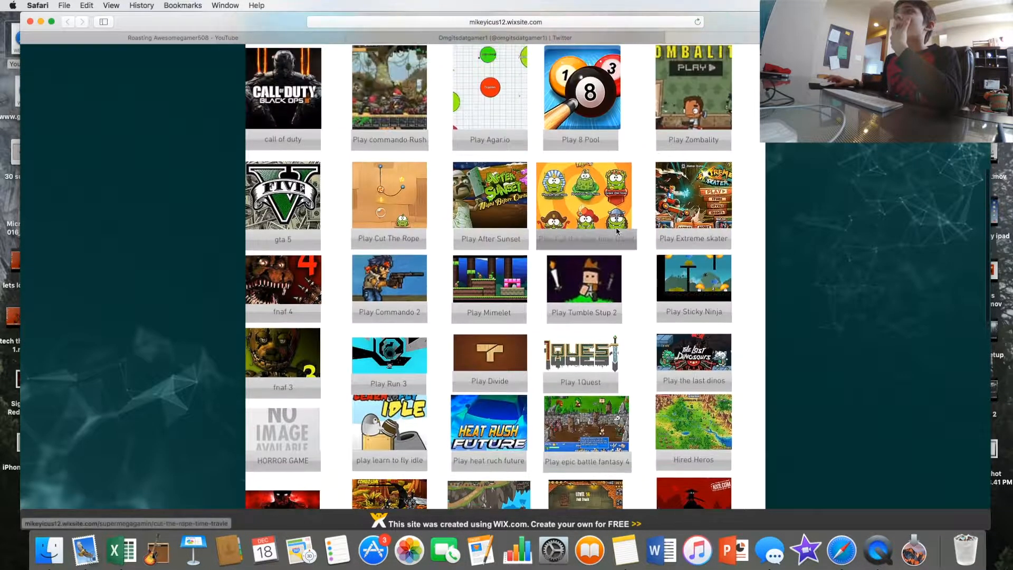
scroll(up, 3)
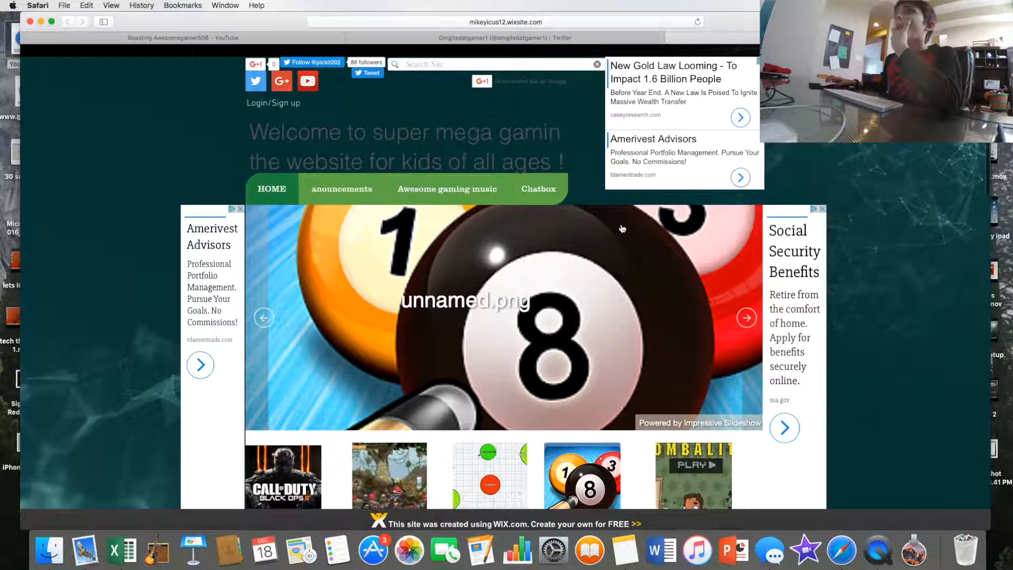
scroll(down, 3)
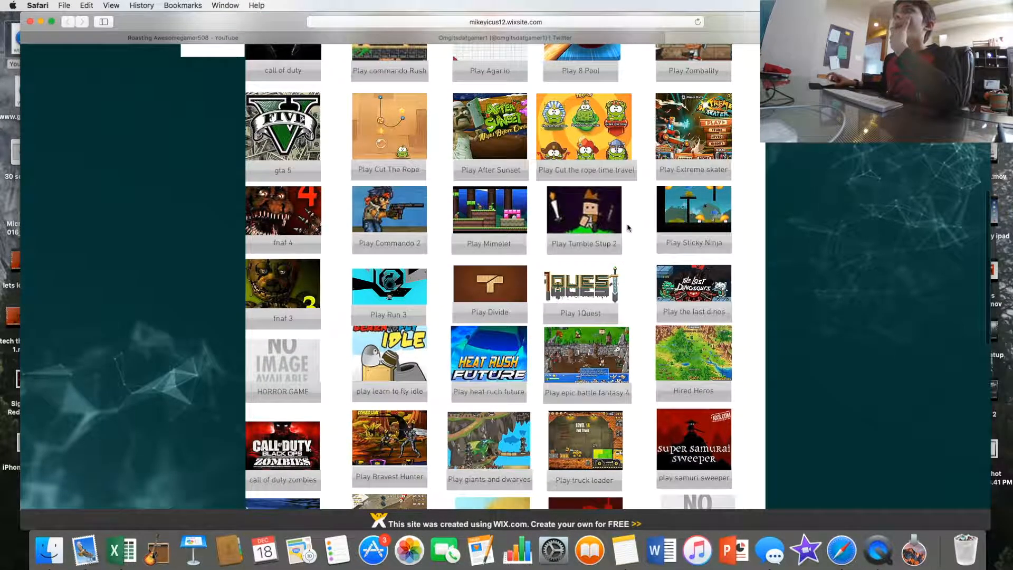
scroll(down, 3)
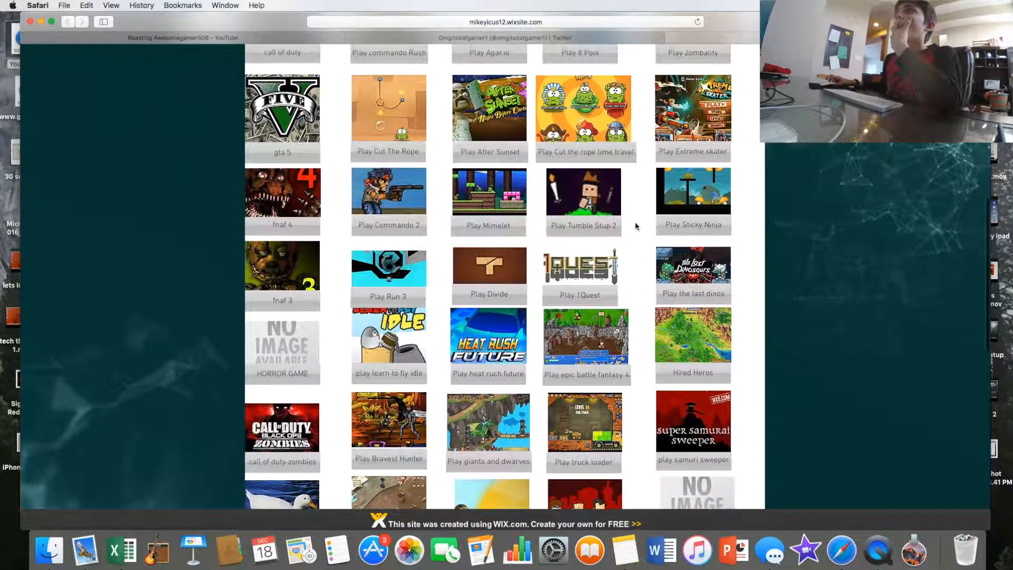
scroll(up, 3)
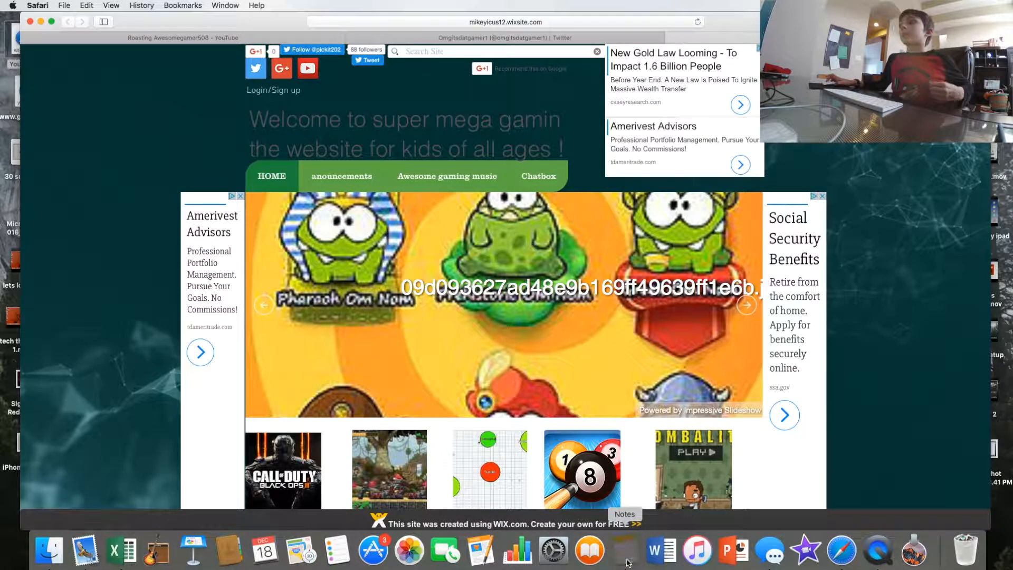
click(622, 551)
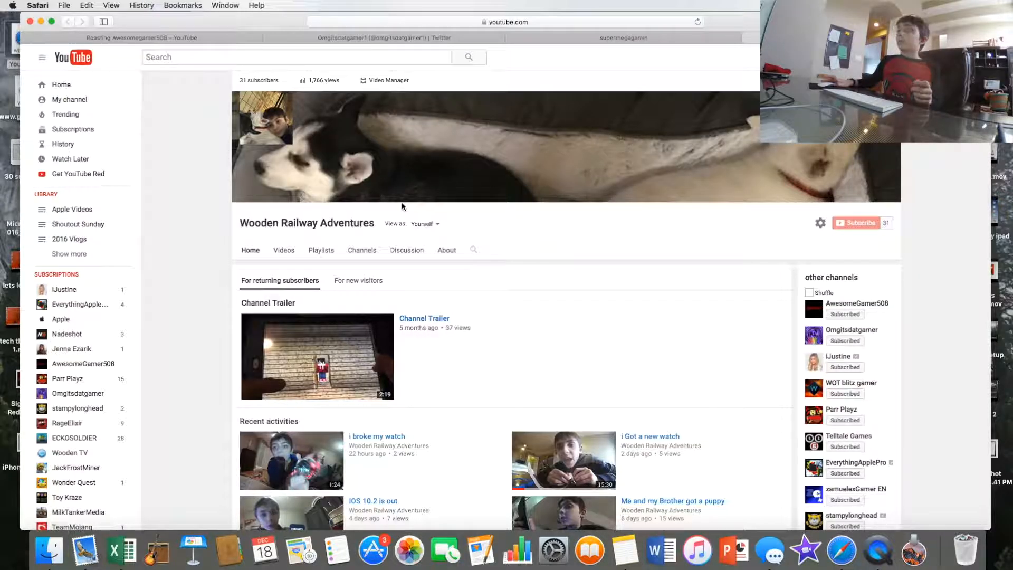
mouse_move(498, 318)
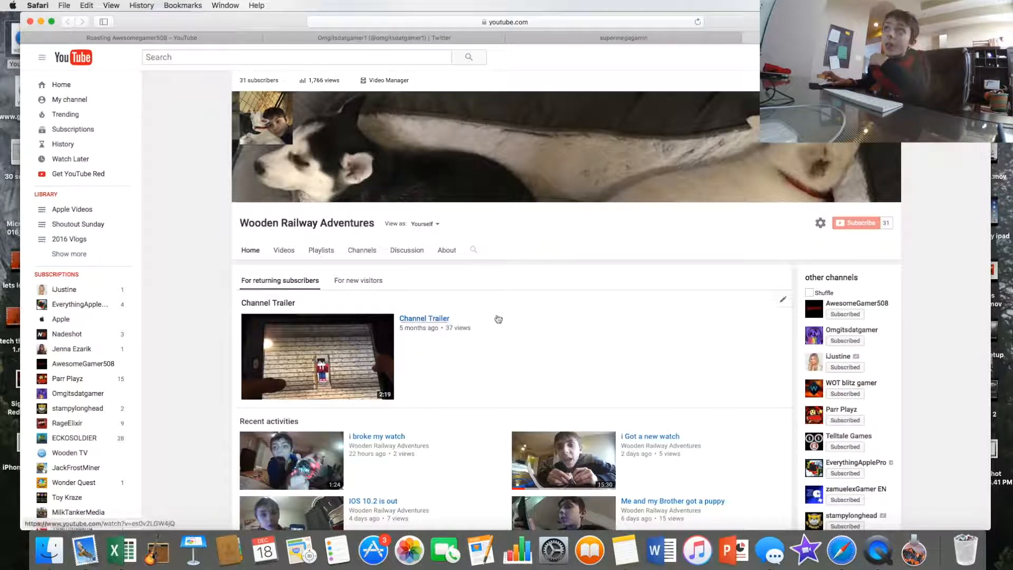
mouse_move(341, 353)
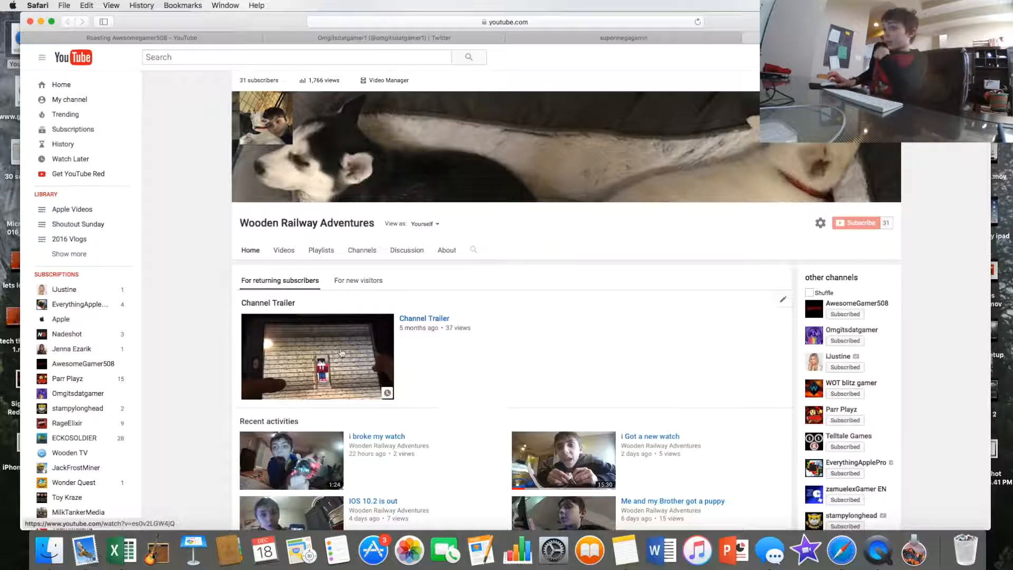
mouse_move(660, 549)
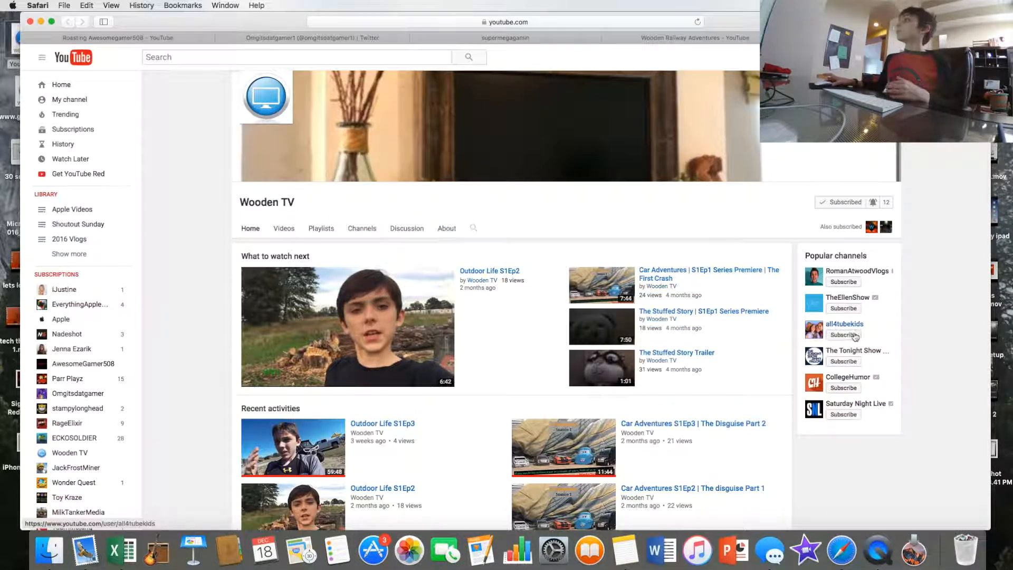
- Look over the Wooden Railway Adventures channels list and return to the Omgitsdatgamer note
scroll(down, 3)
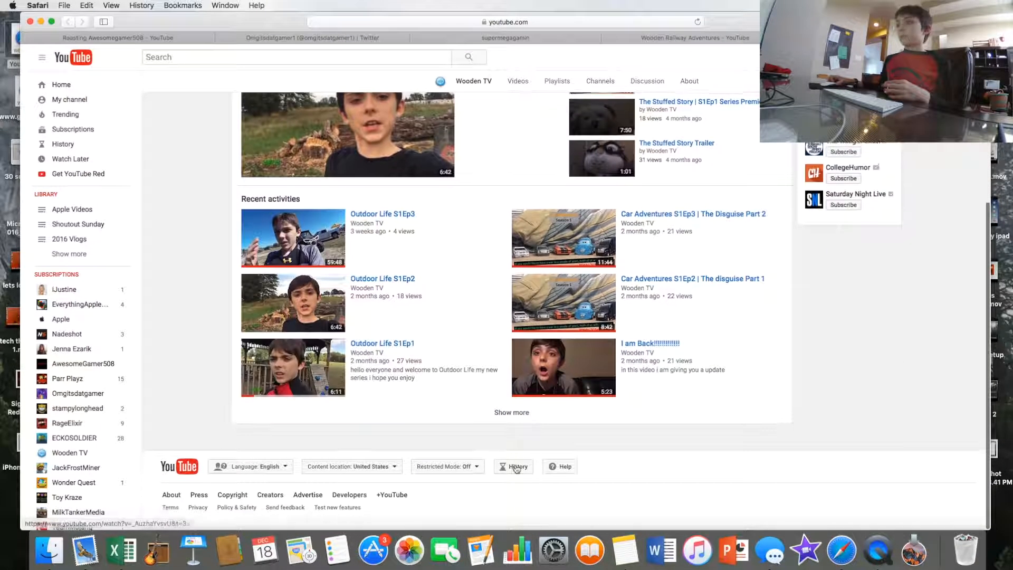
scroll(up, 3)
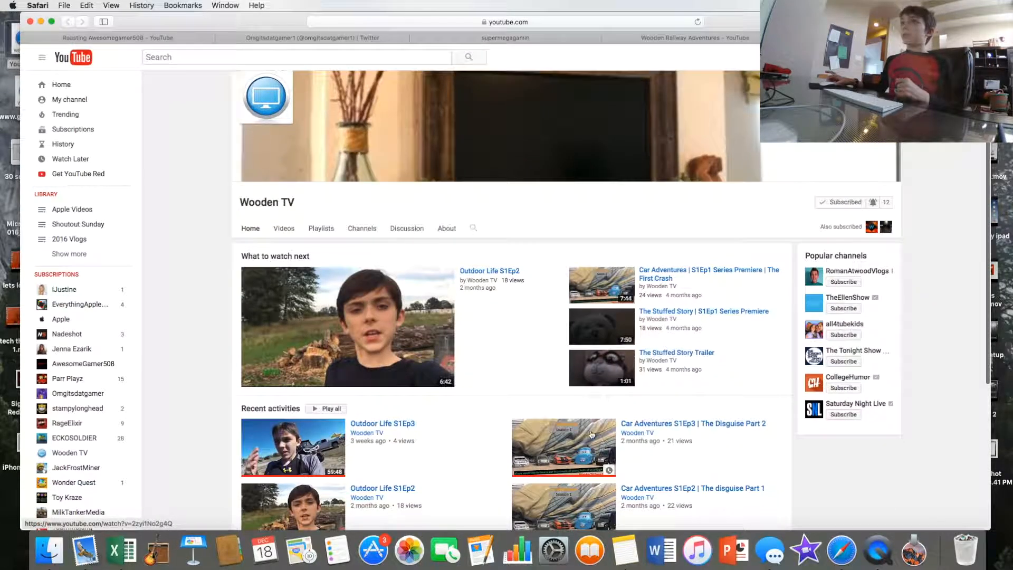
mouse_move(644, 554)
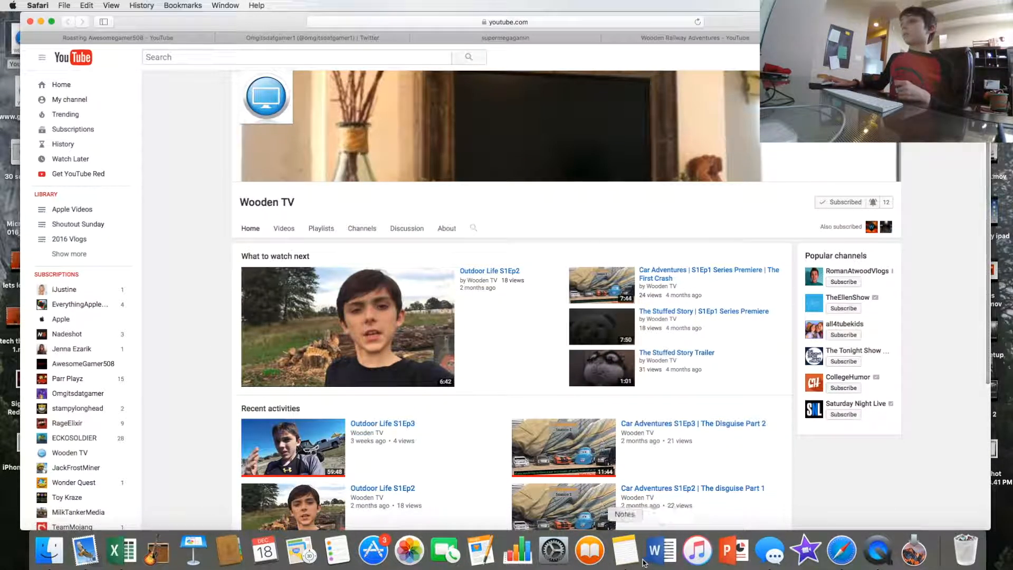
click(622, 551)
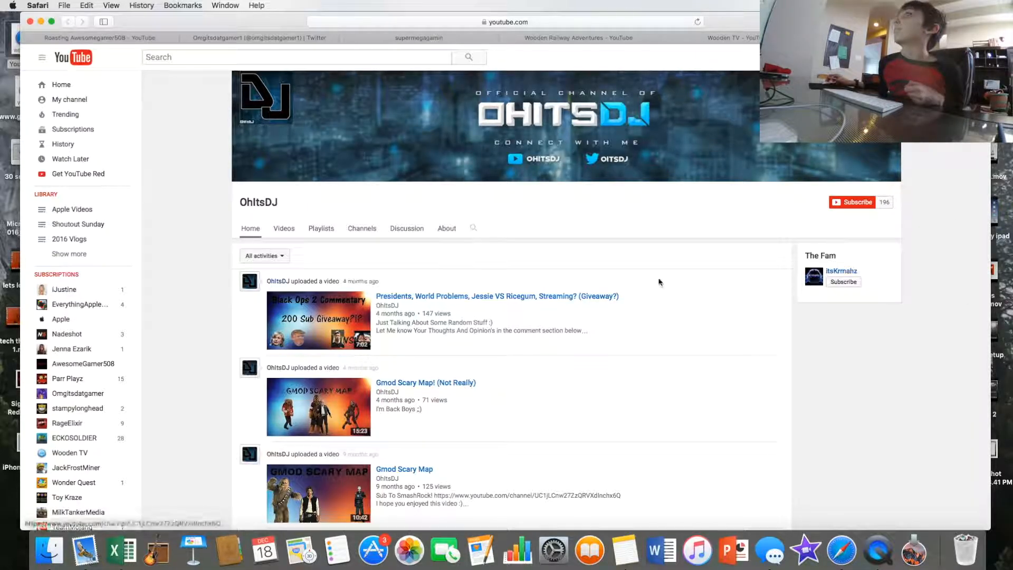
mouse_move(588, 197)
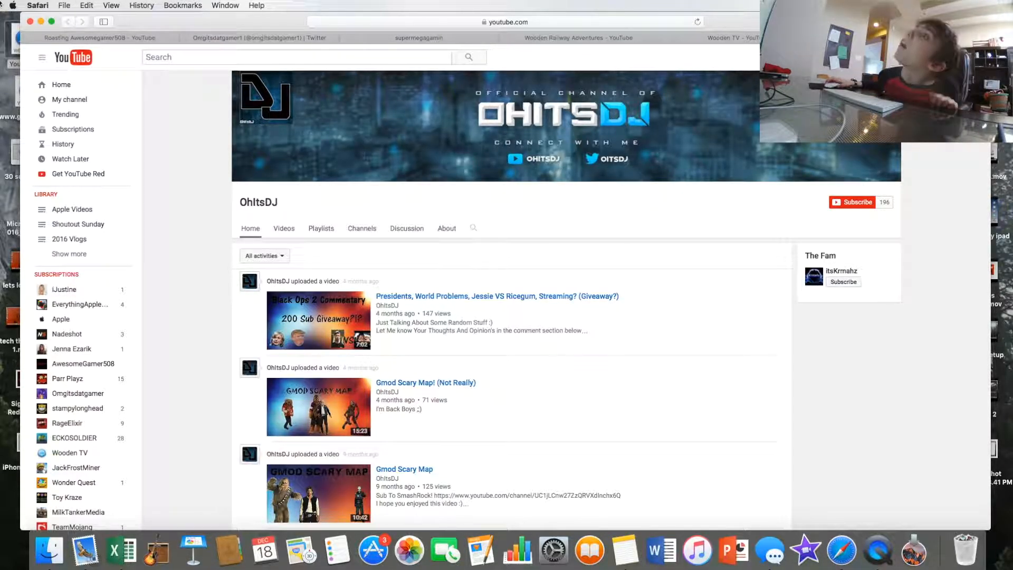
click(624, 550)
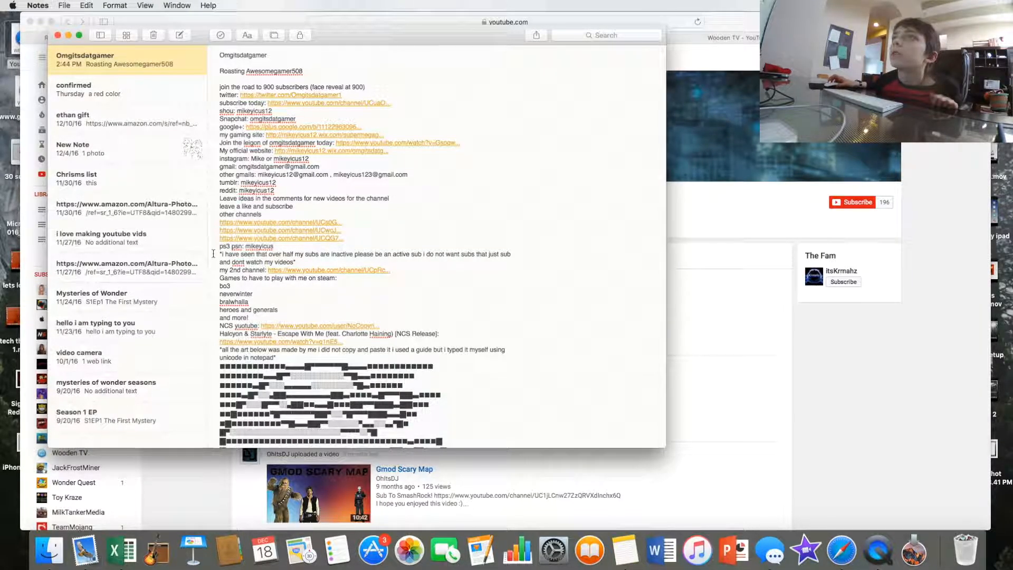
mouse_move(297, 277)
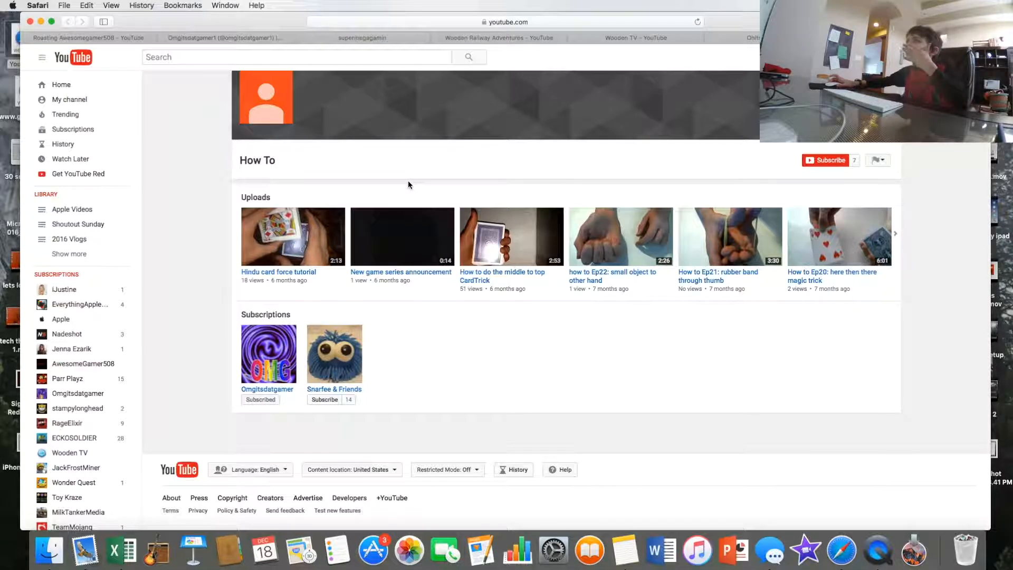
mouse_move(349, 362)
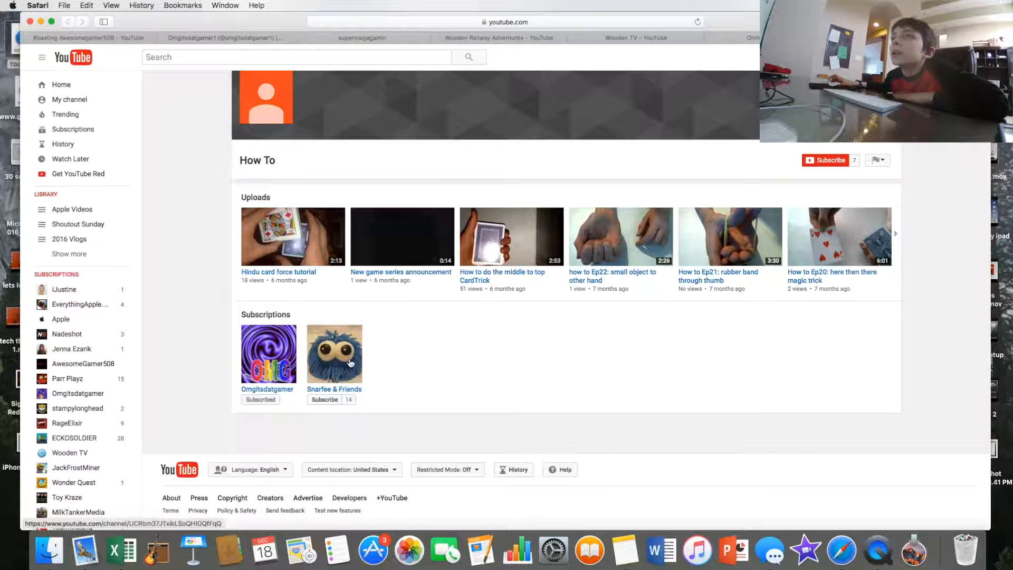
mouse_move(301, 370)
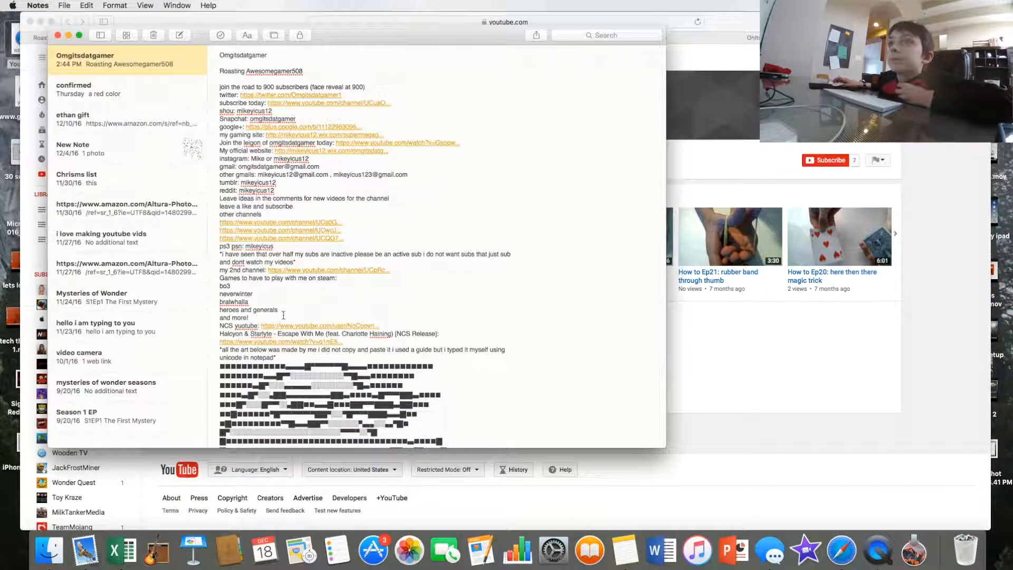
- Scroll through the Omgitsdatgamer note and back to its first line
scroll(down, 3)
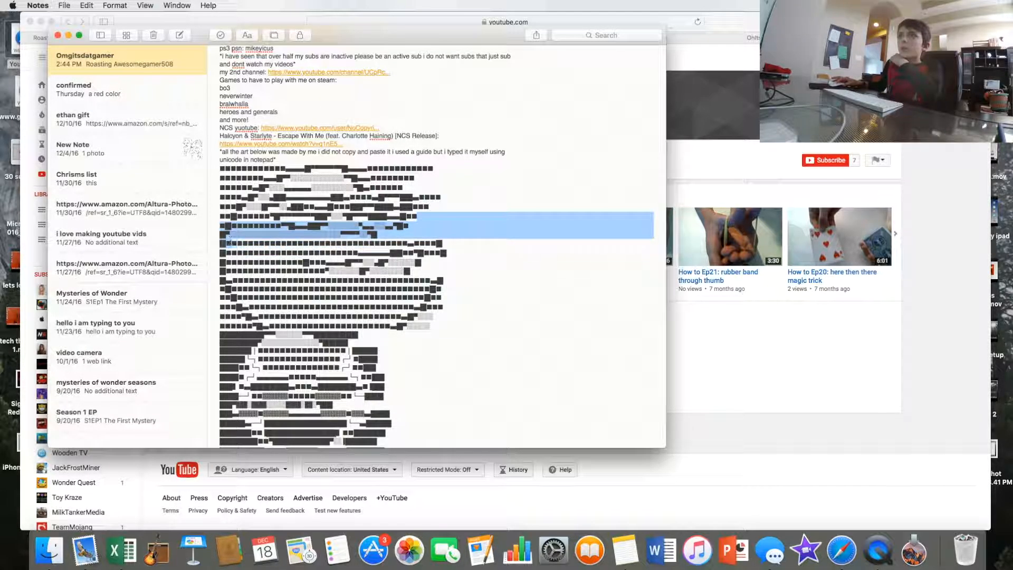
click(469, 303)
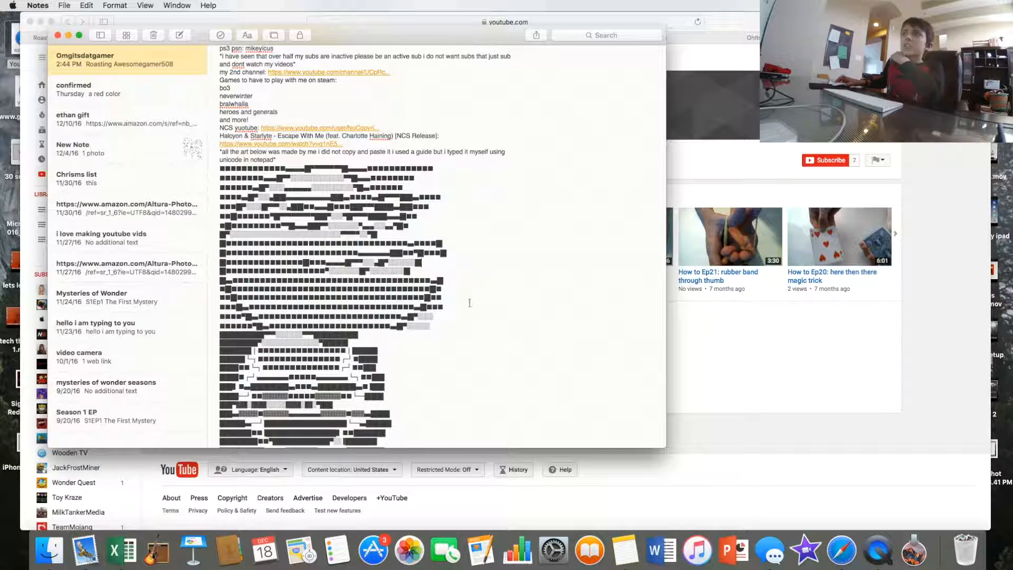
scroll(down, 3)
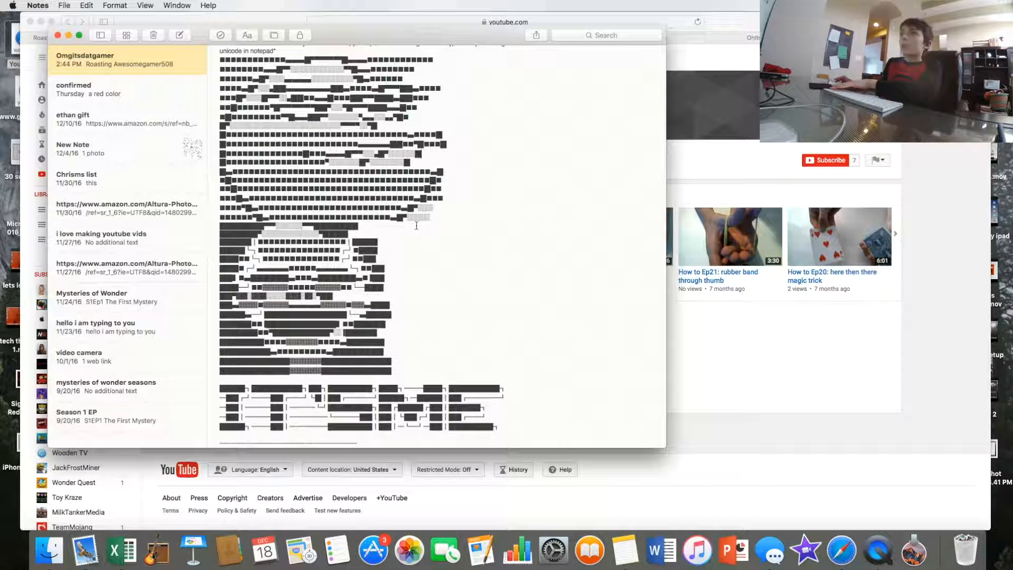
scroll(down, 3)
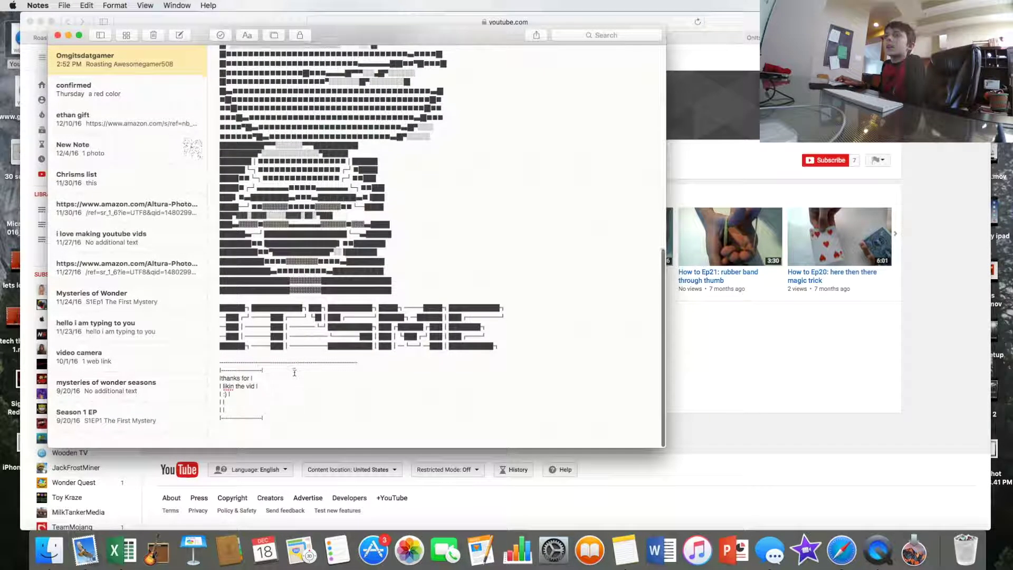
scroll(down, 3)
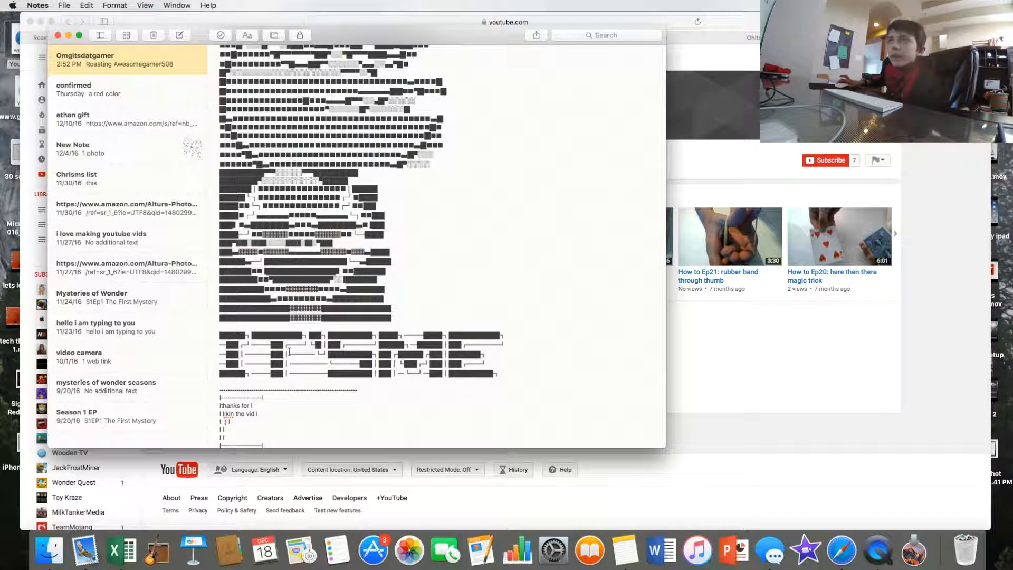
scroll(up, 3)
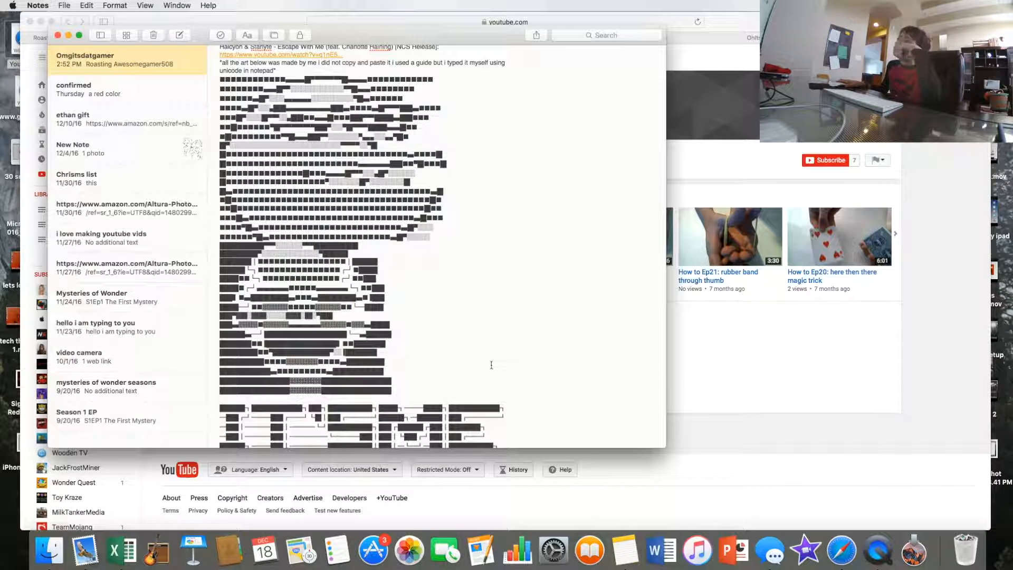
scroll(up, 3)
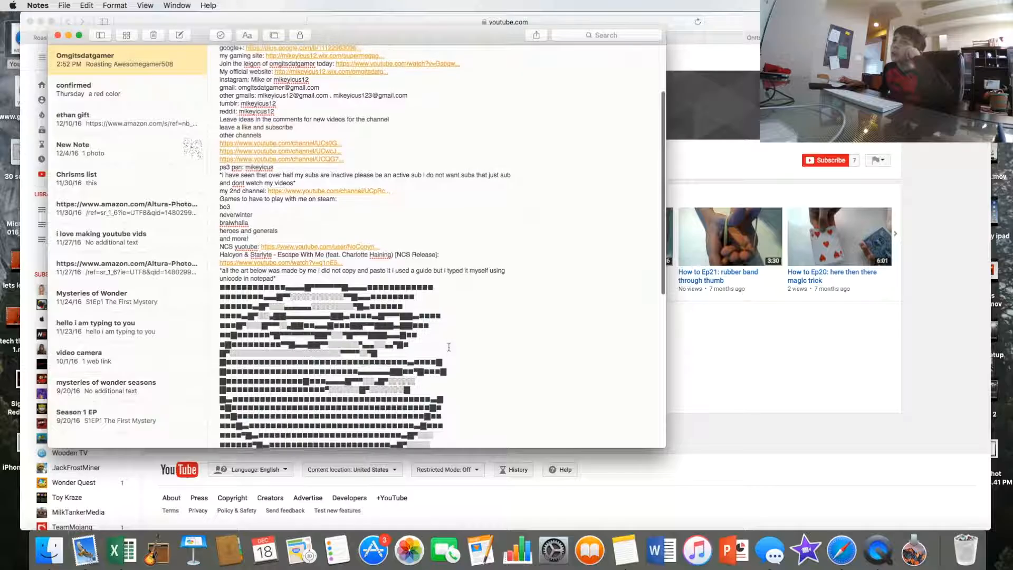
scroll(up, 3)
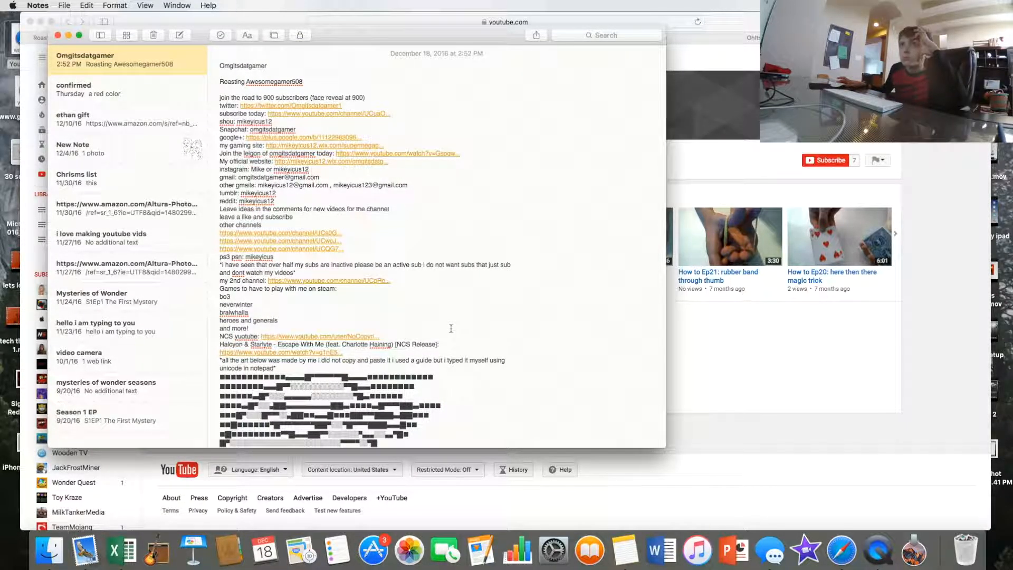
mouse_move(835, 516)
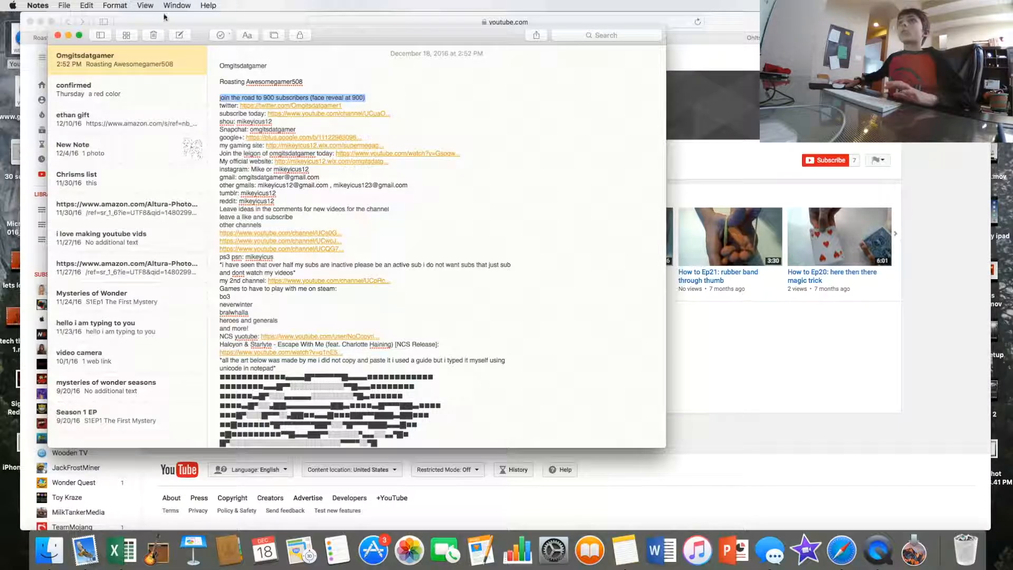
- Create a new note reading 'oin the road to 900 subscribers (face reveal at 900)'
click(179, 35)
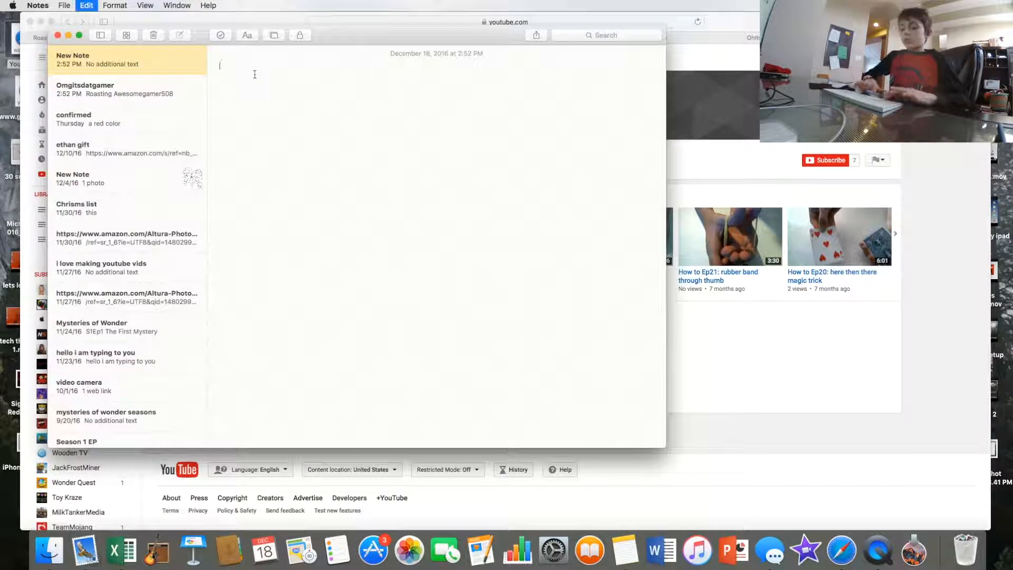
text(oin the road to 900 subscribers (face reveal at 900))
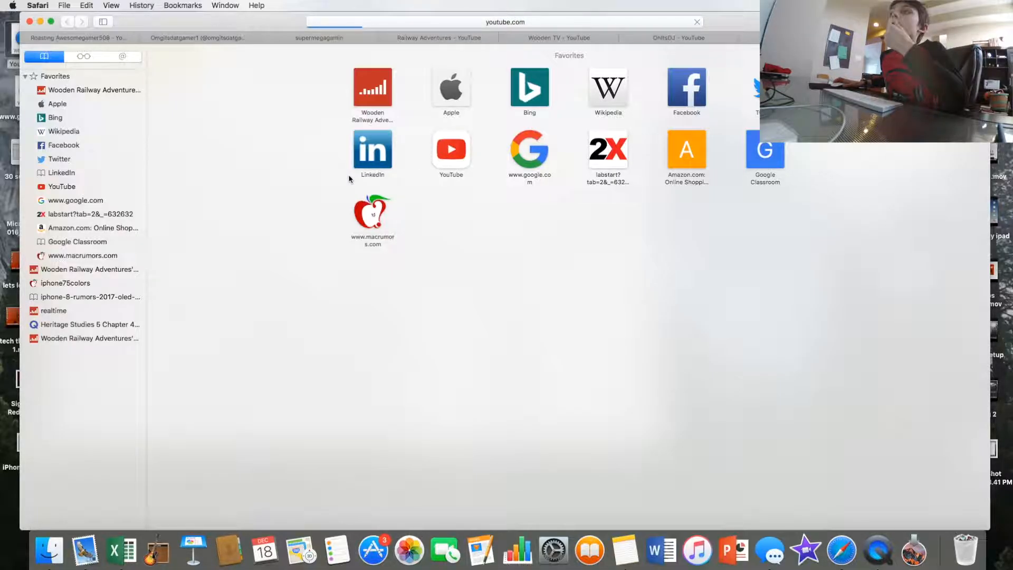
click(450, 154)
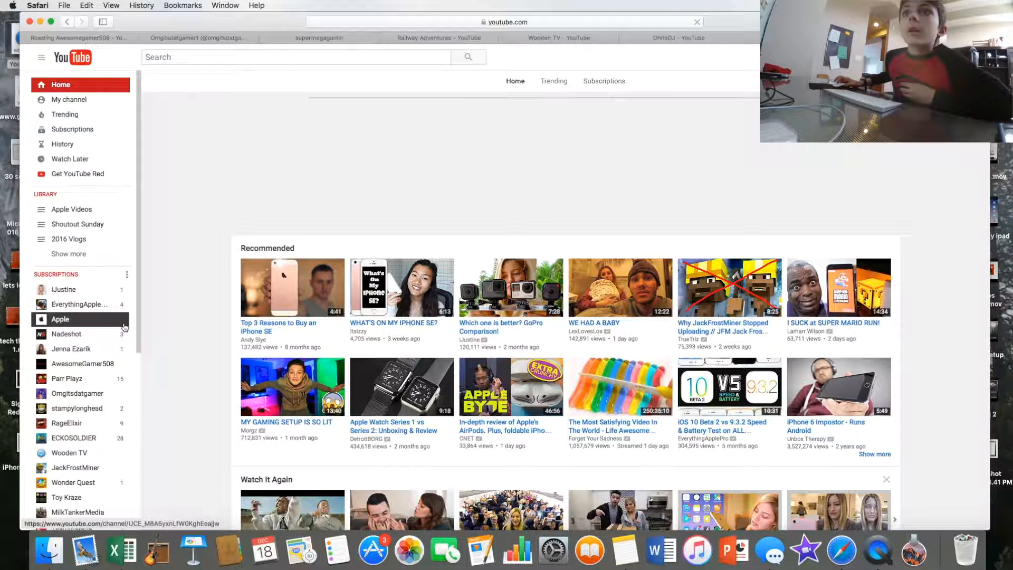
scroll(up, 3)
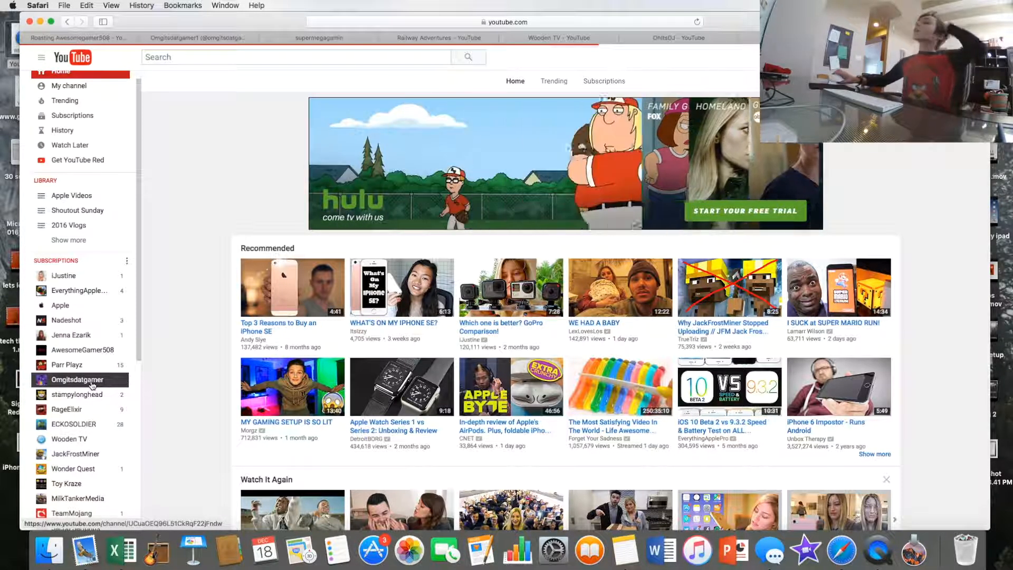
click(77, 378)
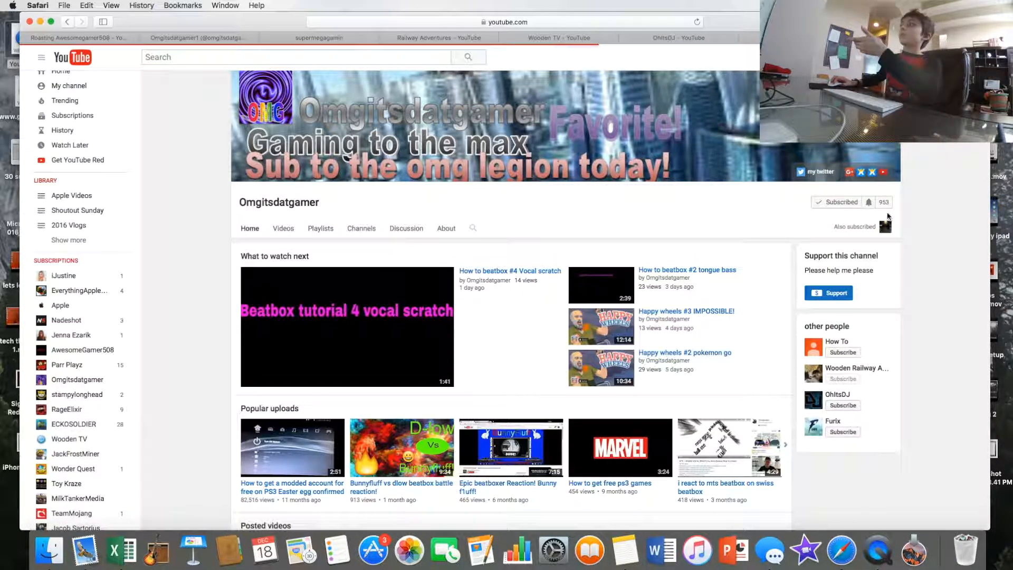
click(283, 228)
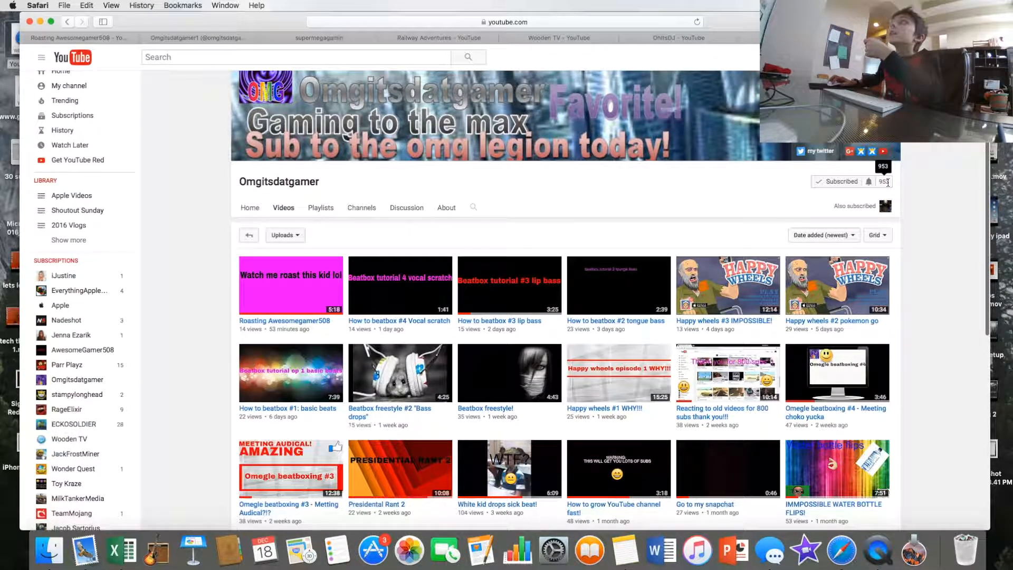
- Load more uploads repeatedly until videos from four months ago appear
scroll(down, 3)
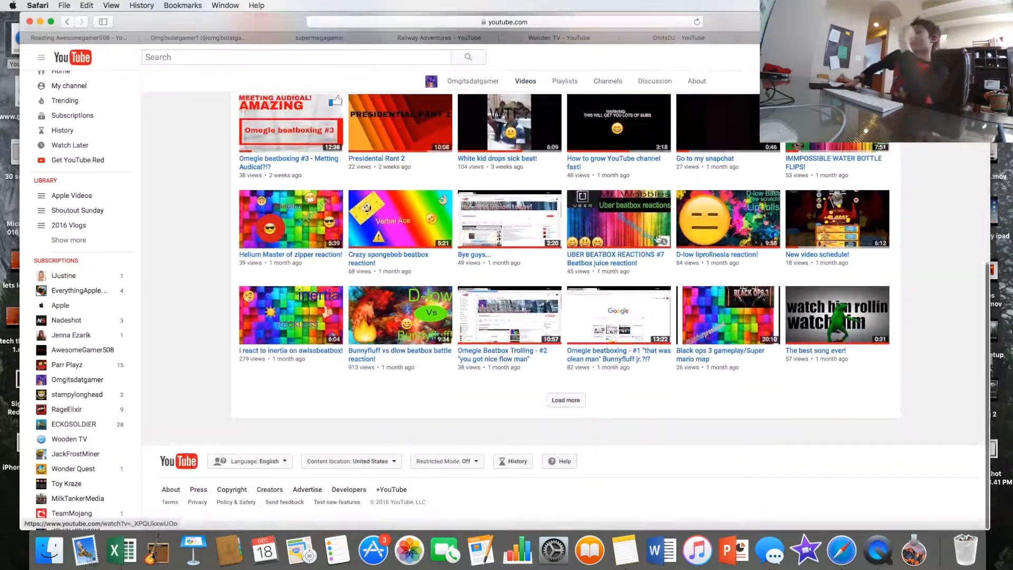
click(565, 398)
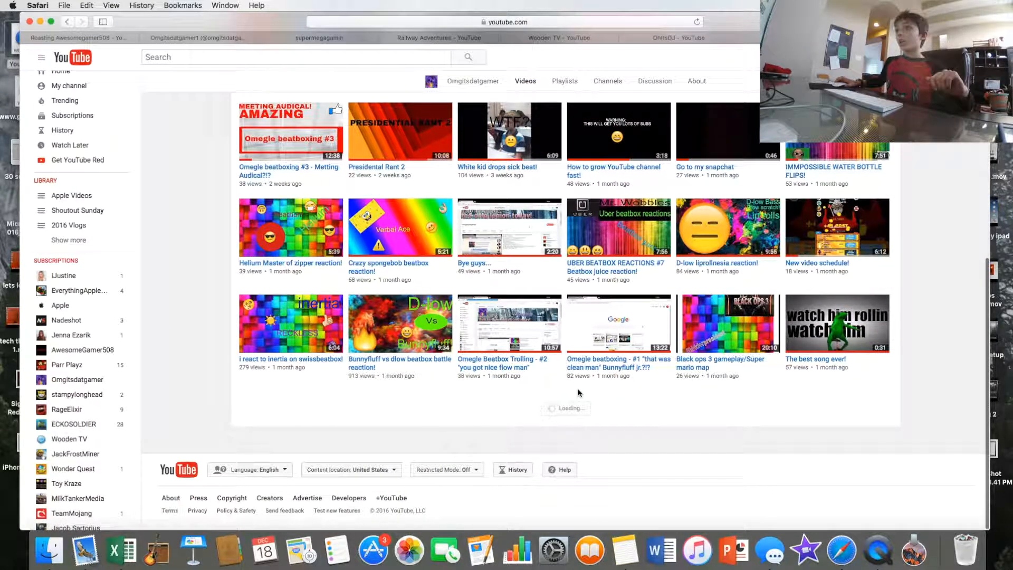
scroll(down, 3)
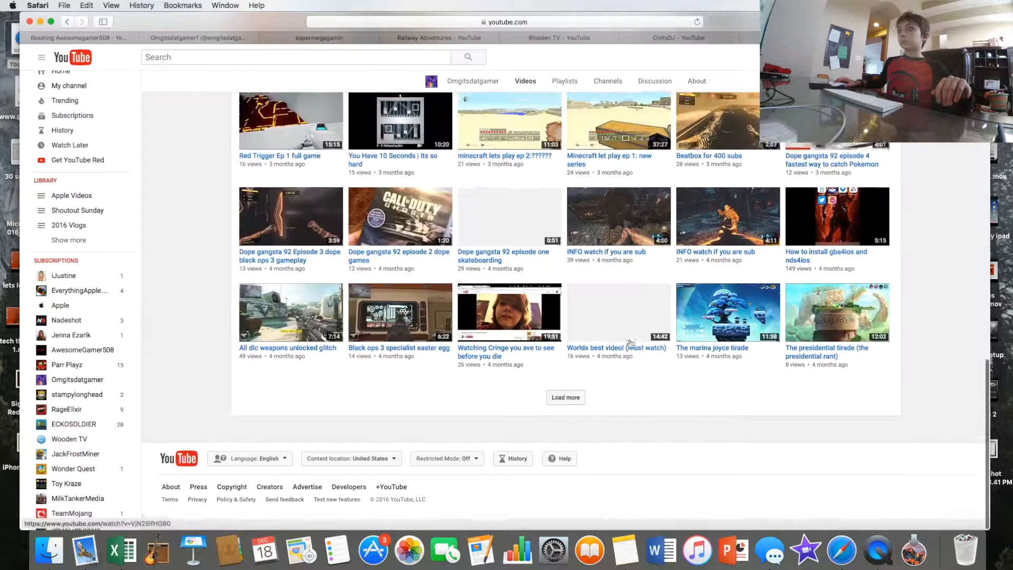
click(565, 397)
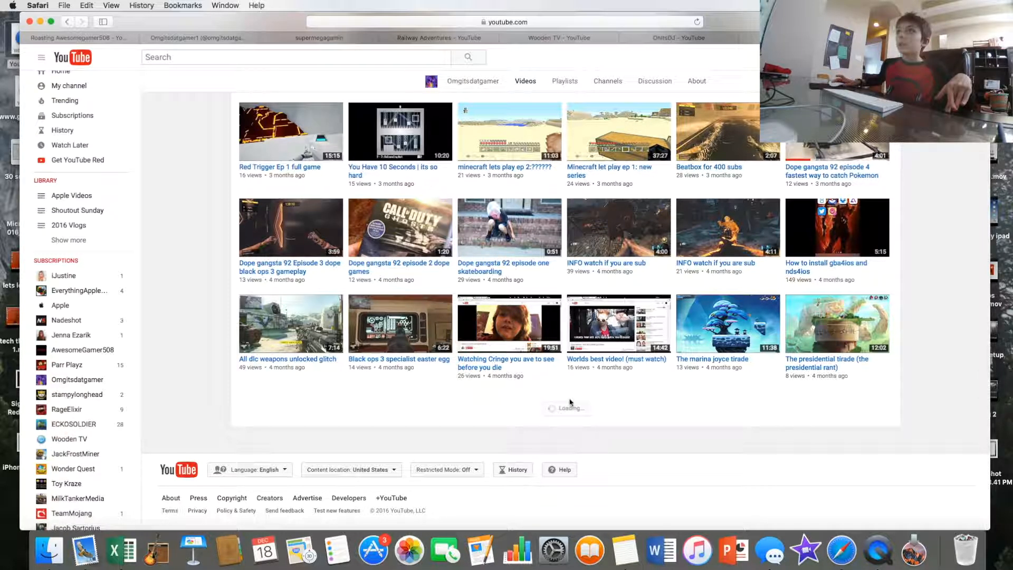
scroll(down, 3)
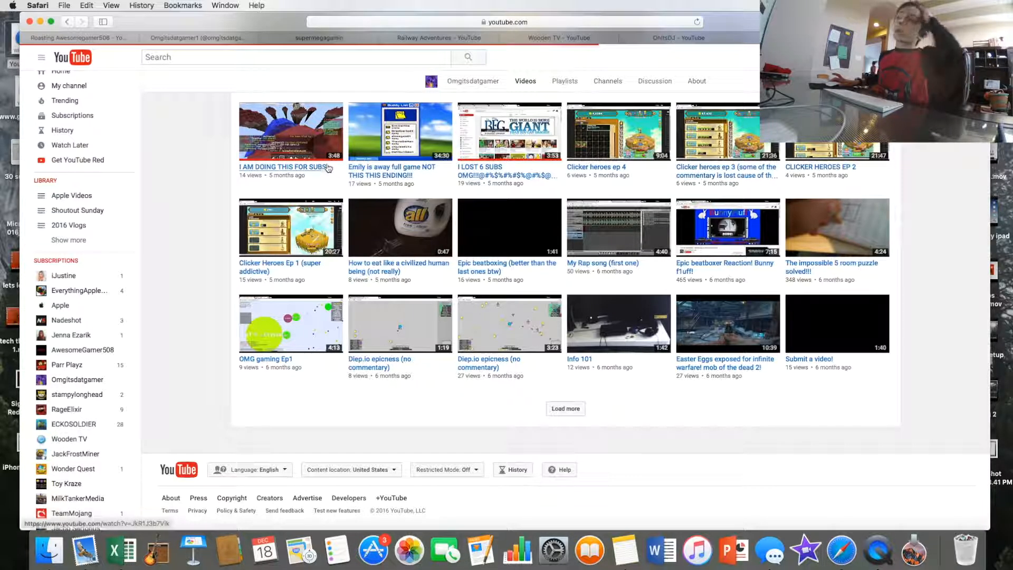
click(290, 131)
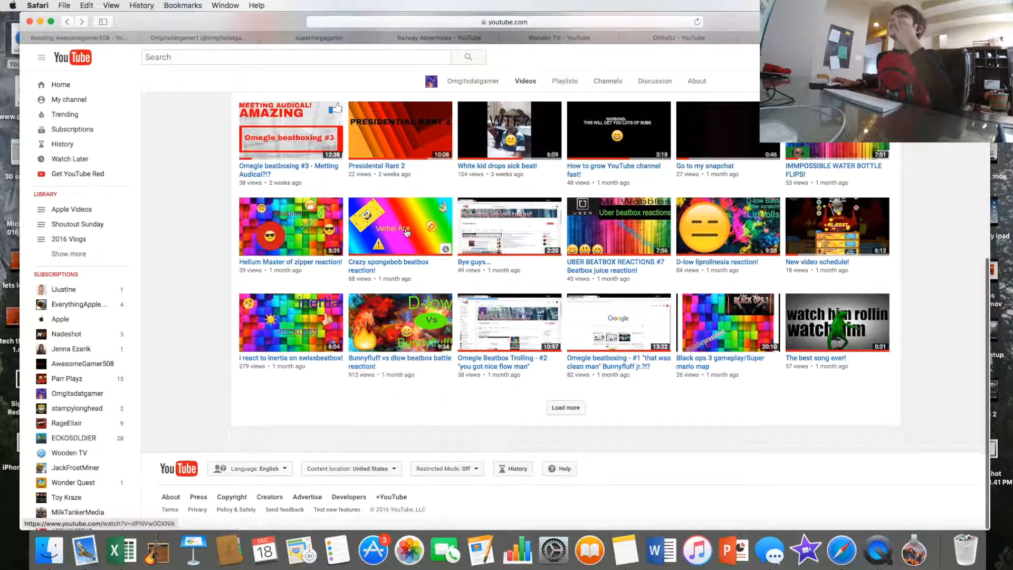
scroll(up, 3)
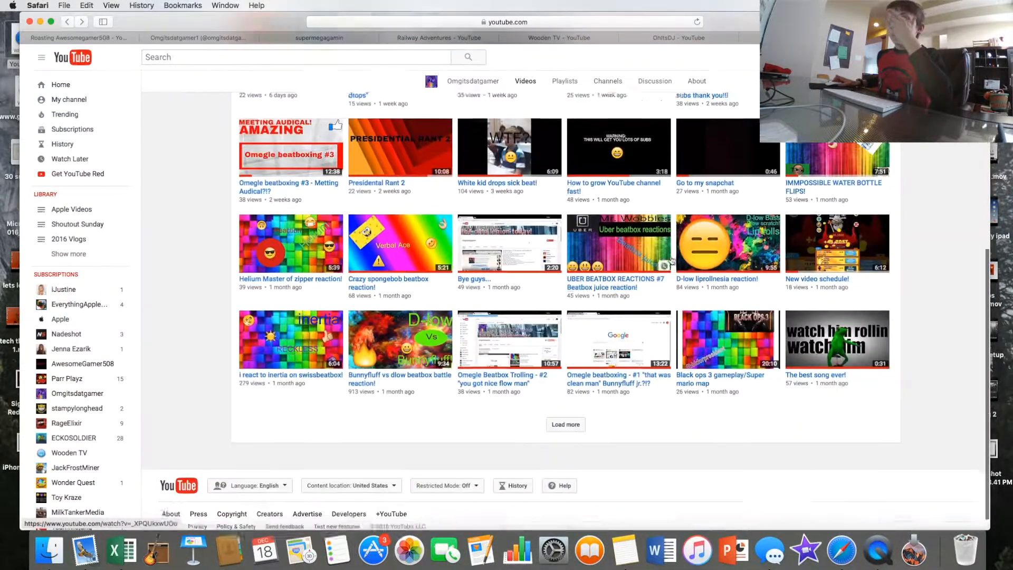
click(564, 424)
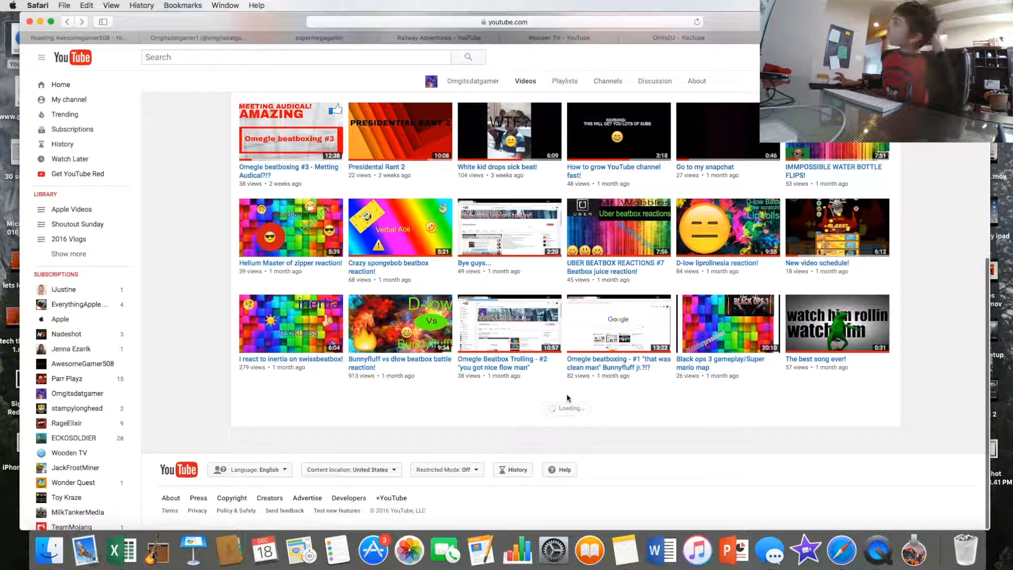
scroll(down, 3)
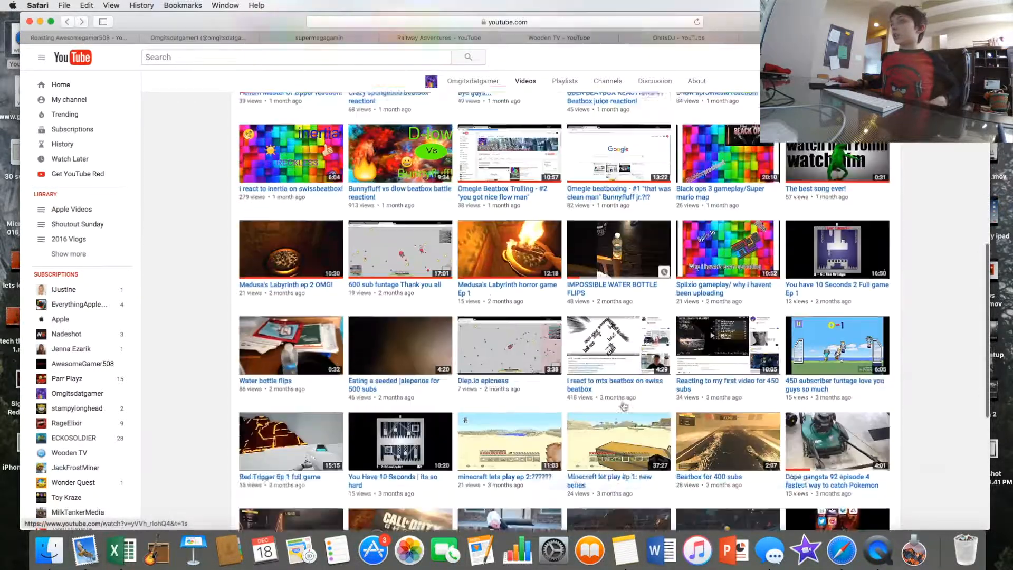
scroll(down, 3)
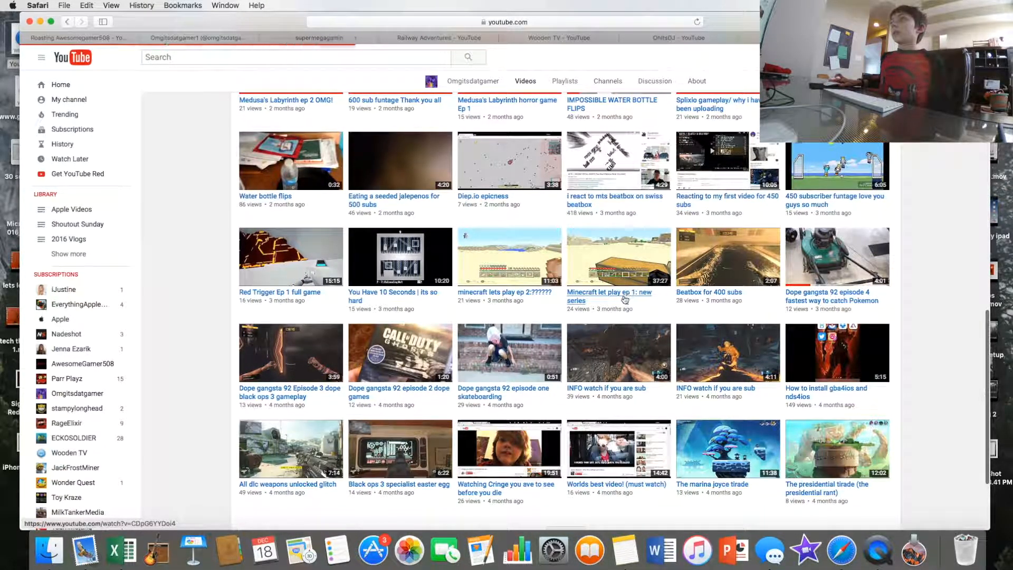
- Watch 'Minecraft let play ep 1' and its description, then return to Roasting Awesomegamer508 and its uploader's channel
click(609, 295)
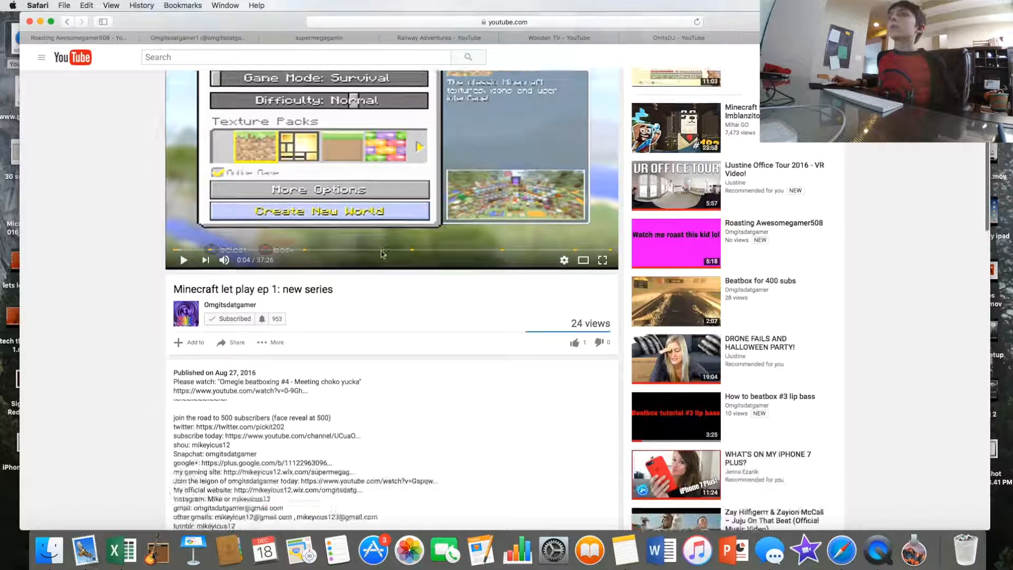
scroll(down, 3)
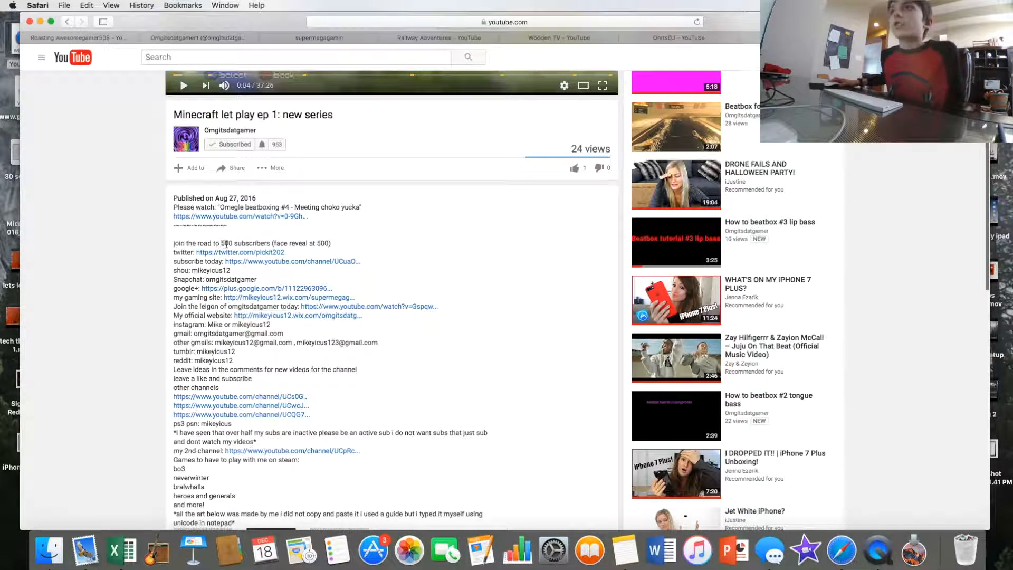
mouse_move(355, 254)
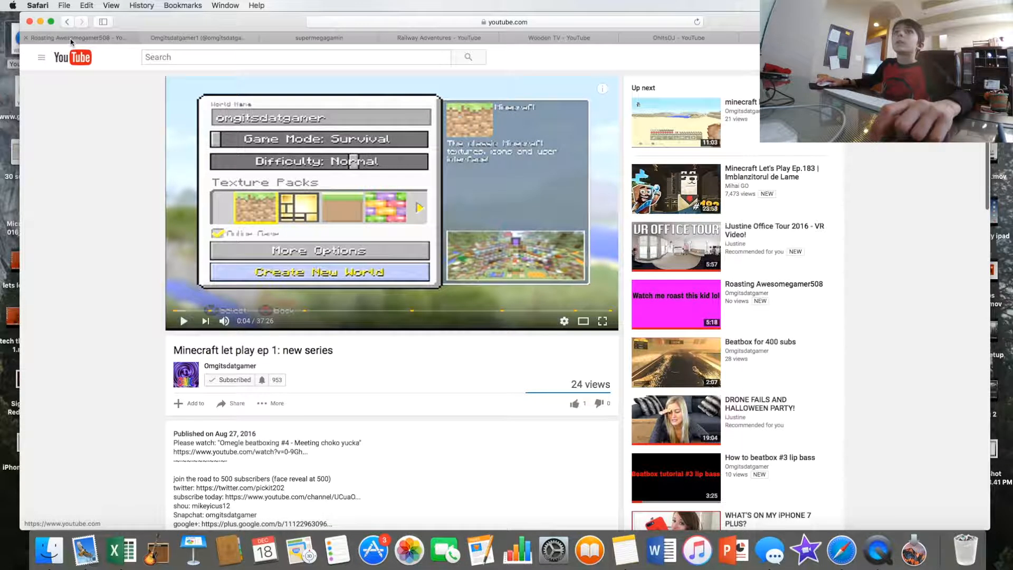
click(675, 303)
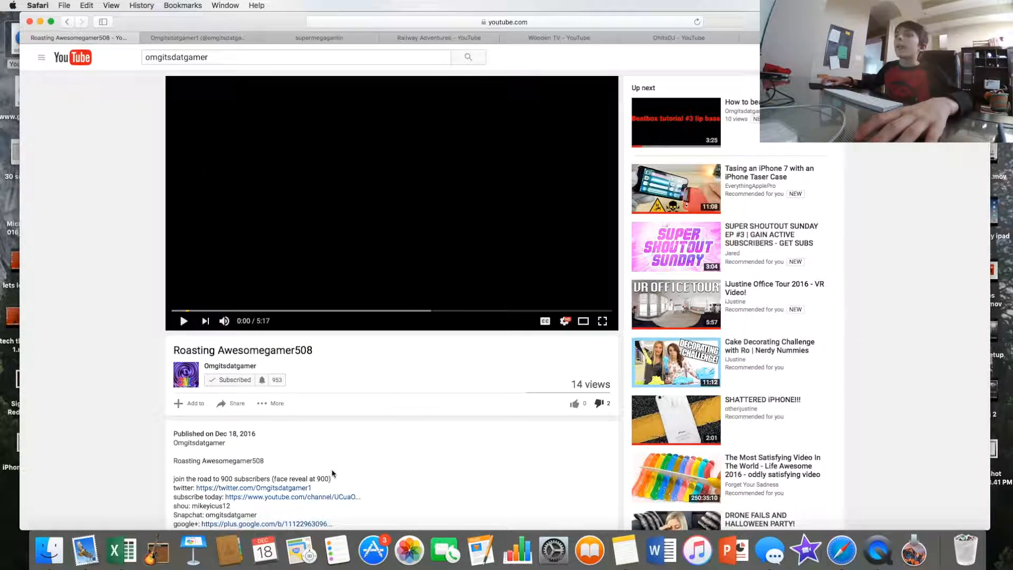
mouse_move(229, 366)
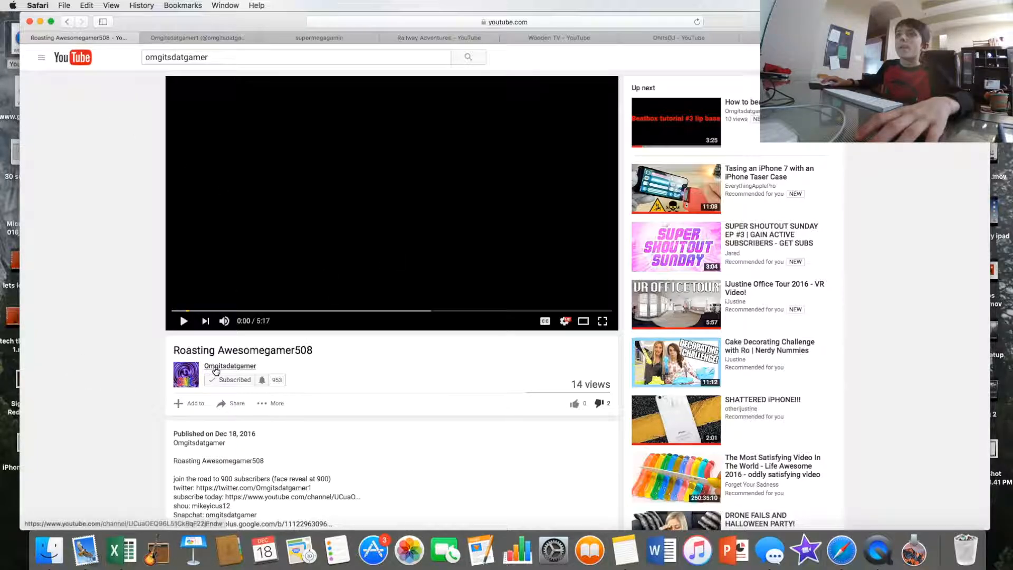
click(229, 366)
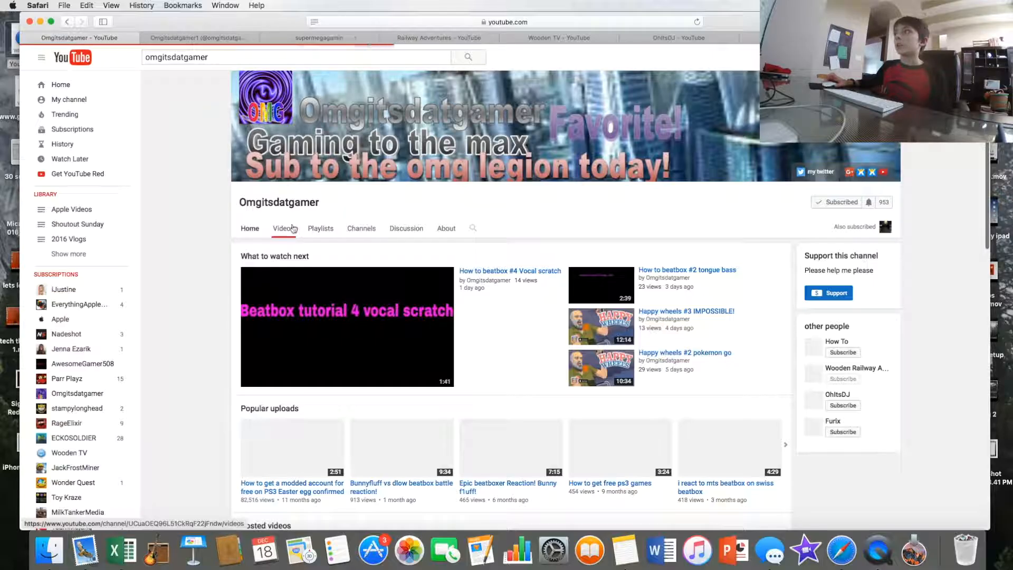
- Open the channel Support form, enter custom amount 567890, and cancel without donating
click(283, 228)
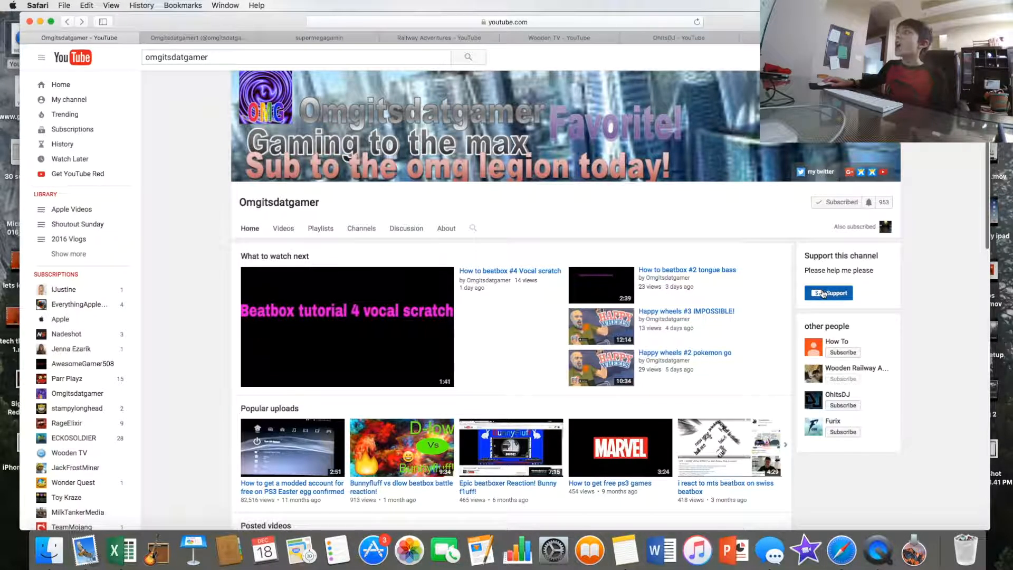
click(828, 292)
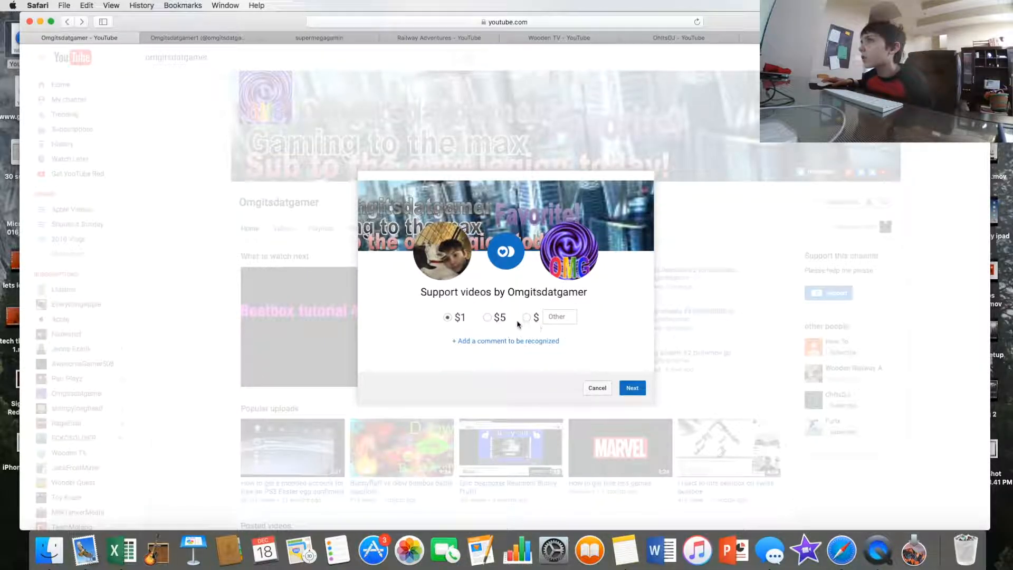
click(526, 316)
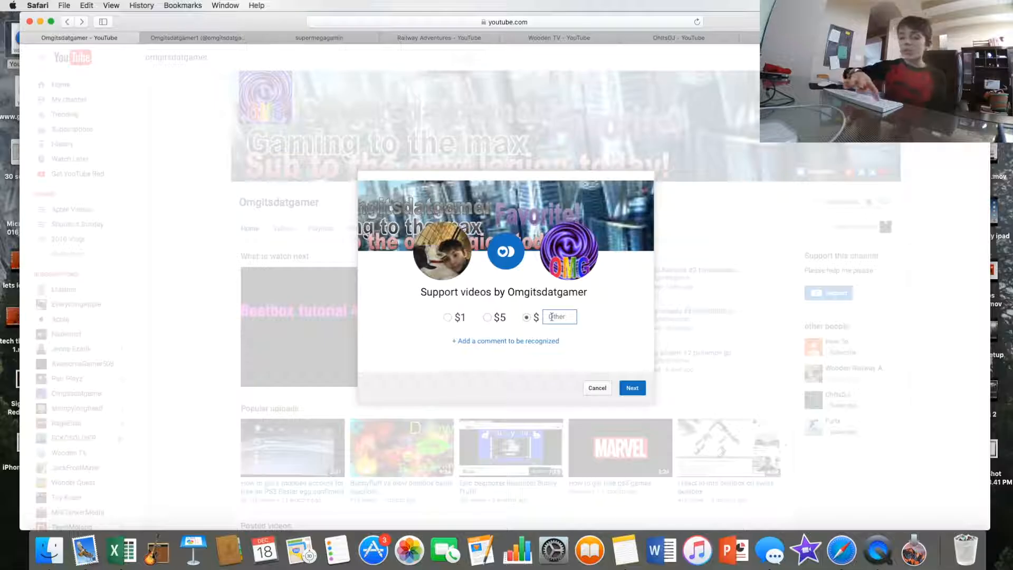
text(567890)
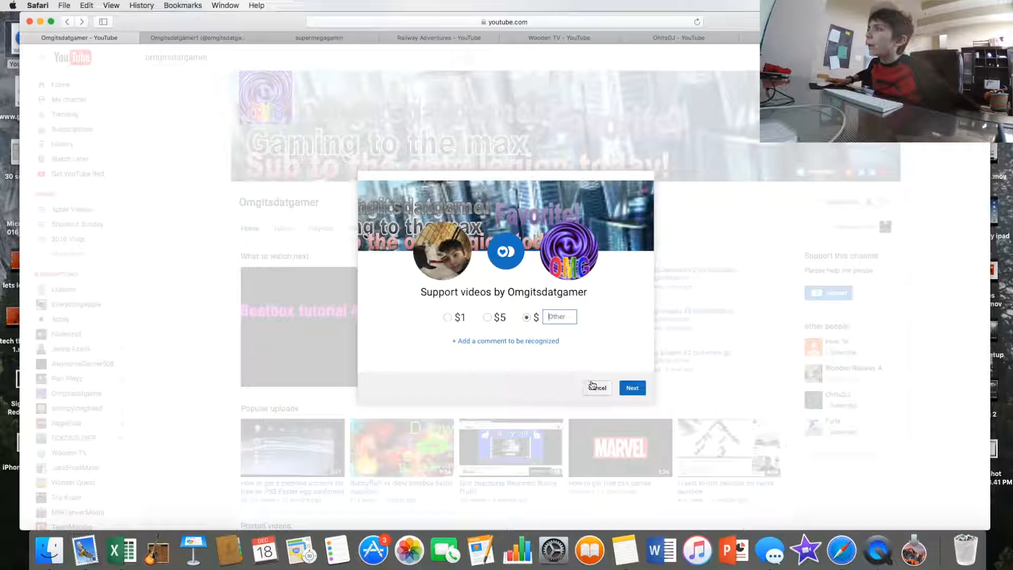
click(595, 387)
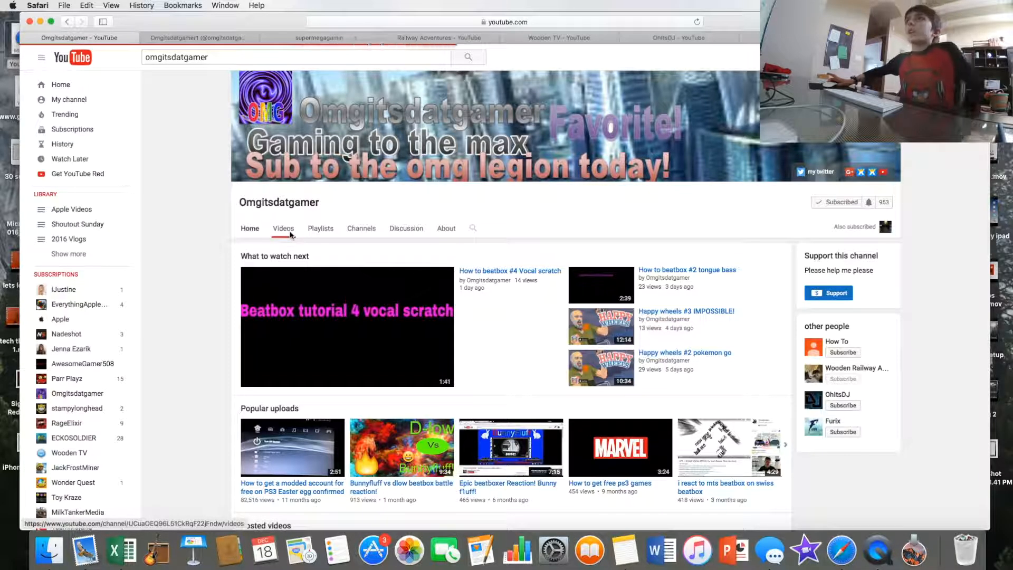
- Scroll through Omgitsdatgamer's Videos grid and load more of the older uploads
click(283, 228)
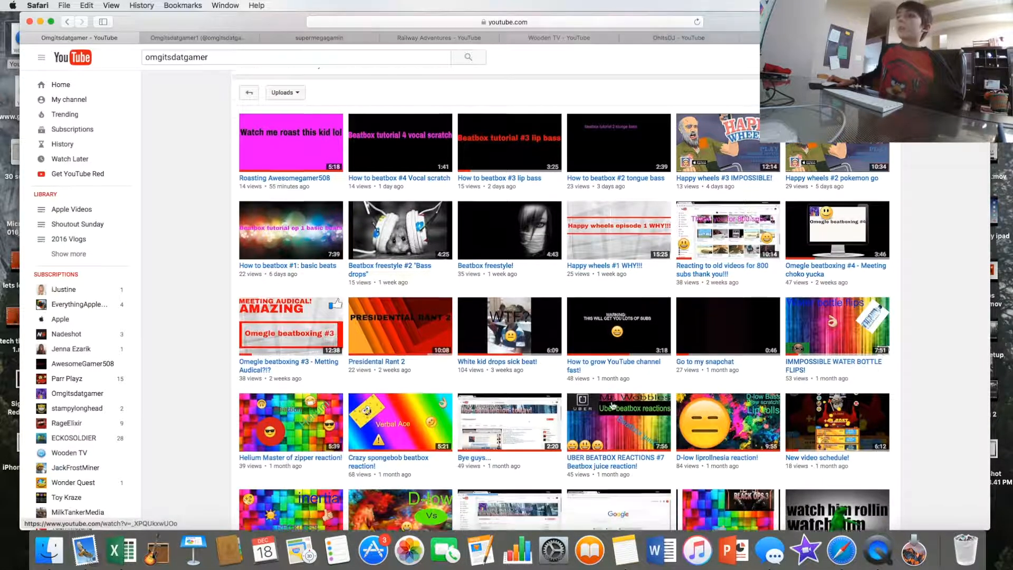
scroll(down, 3)
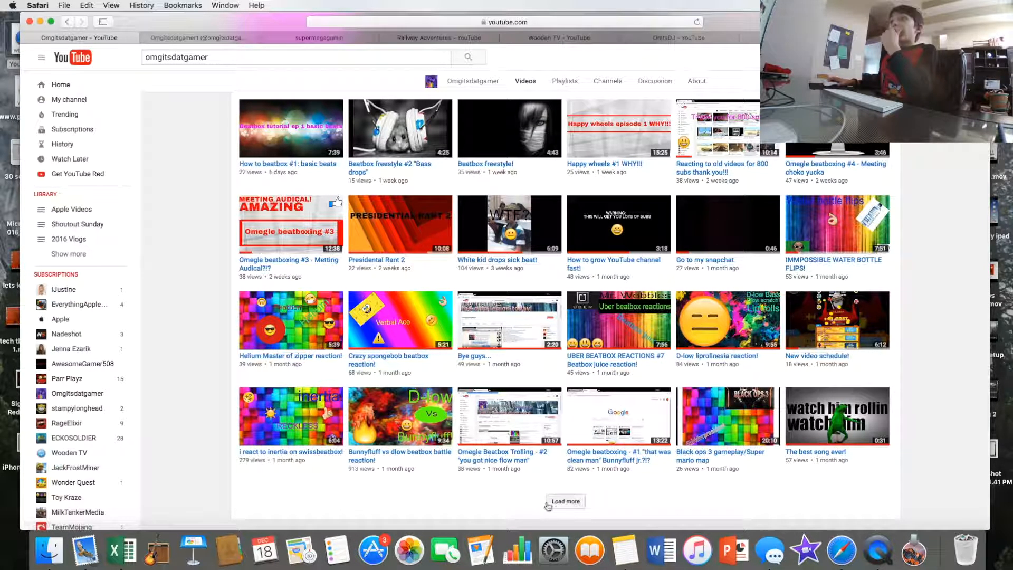
click(563, 500)
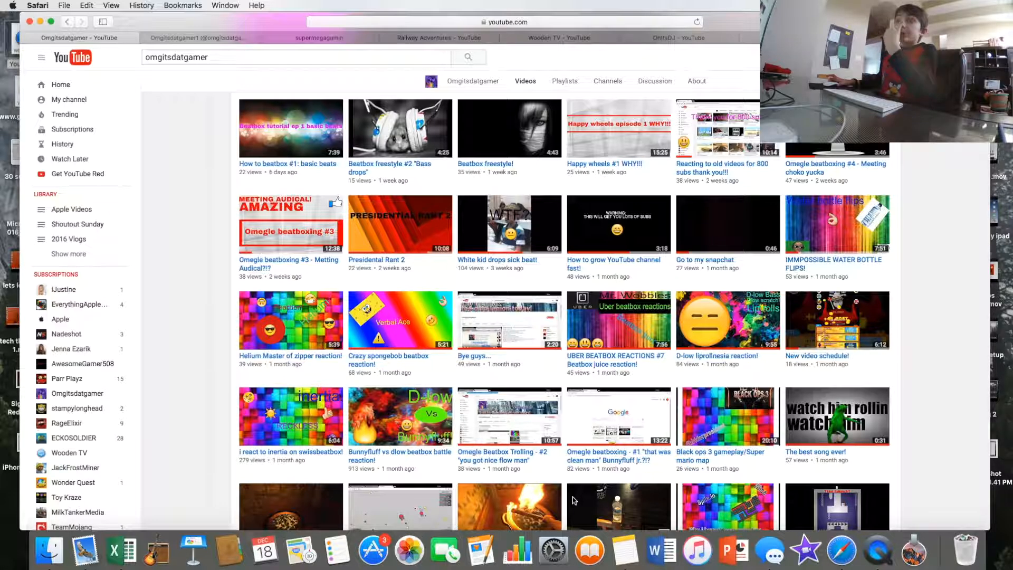
scroll(down, 3)
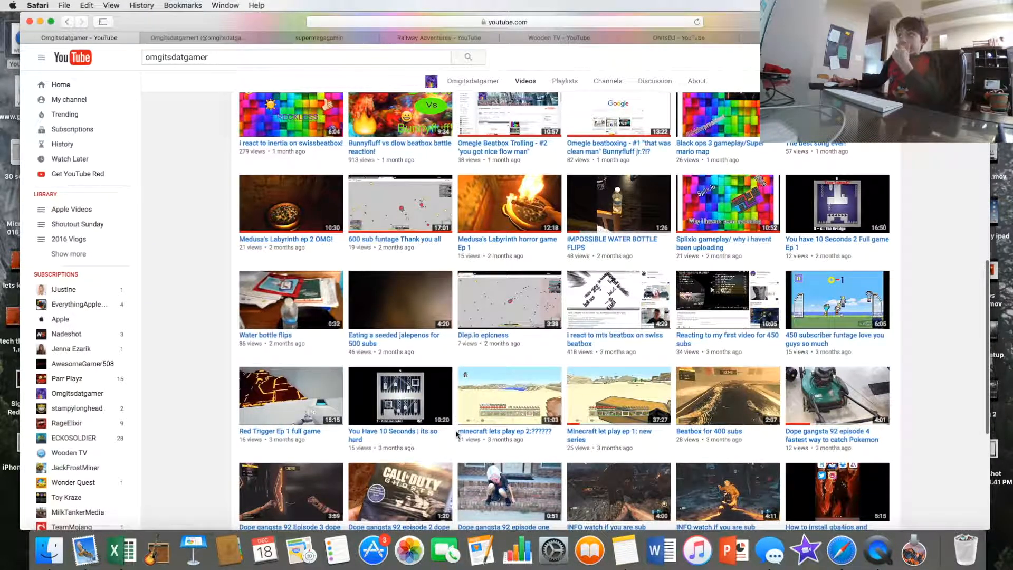
mouse_move(325, 393)
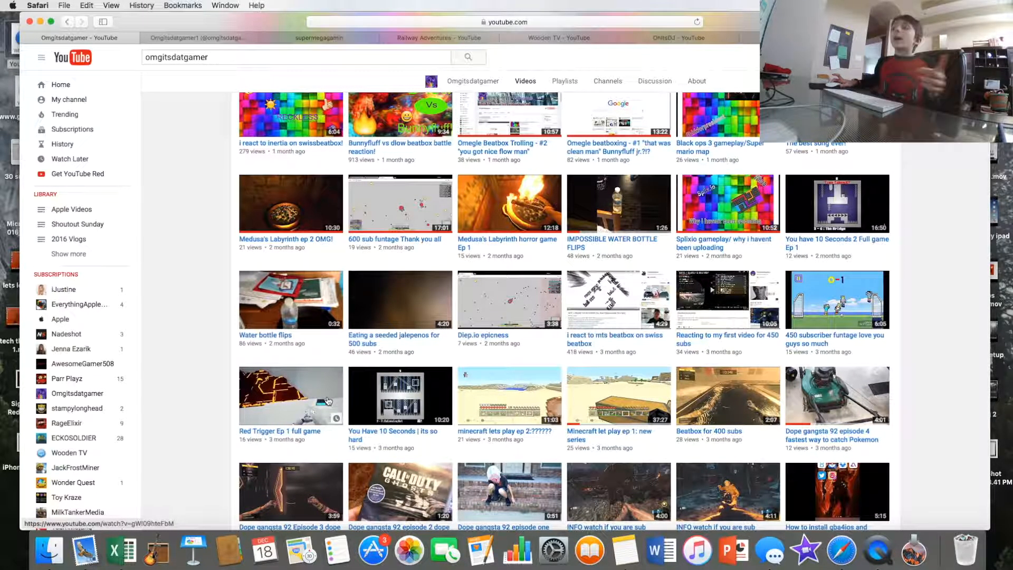
scroll(down, 3)
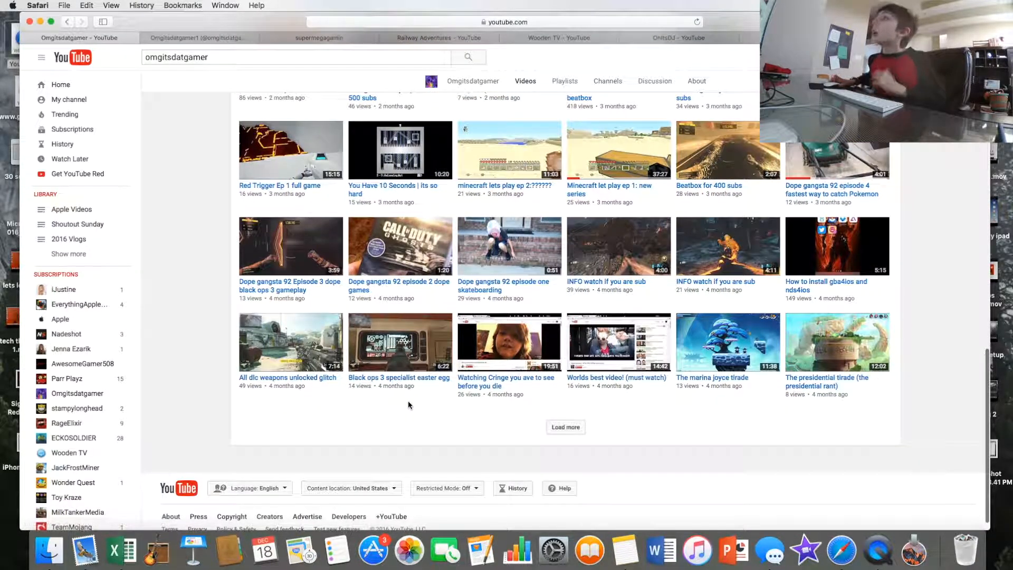
scroll(up, 3)
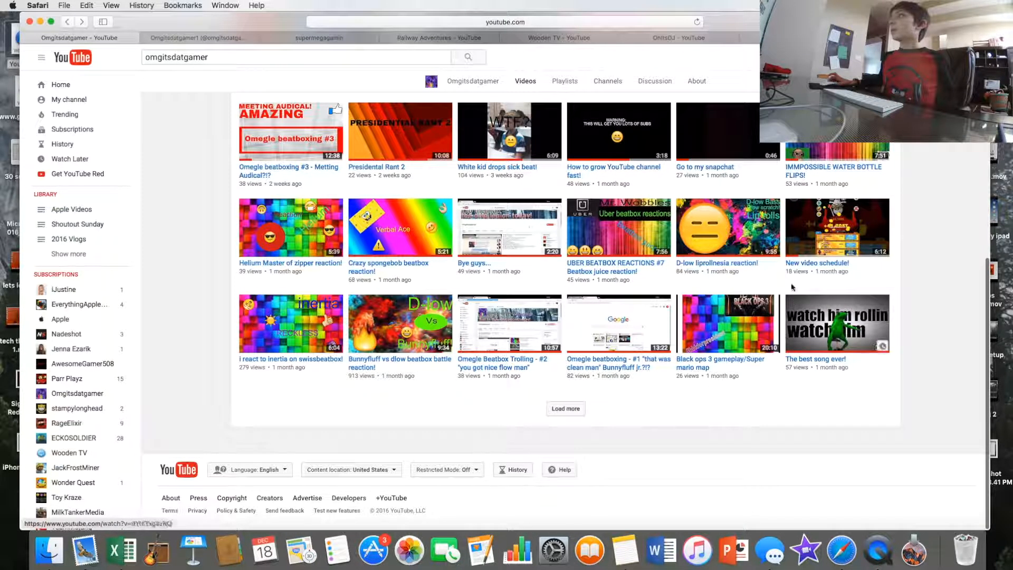
scroll(up, 3)
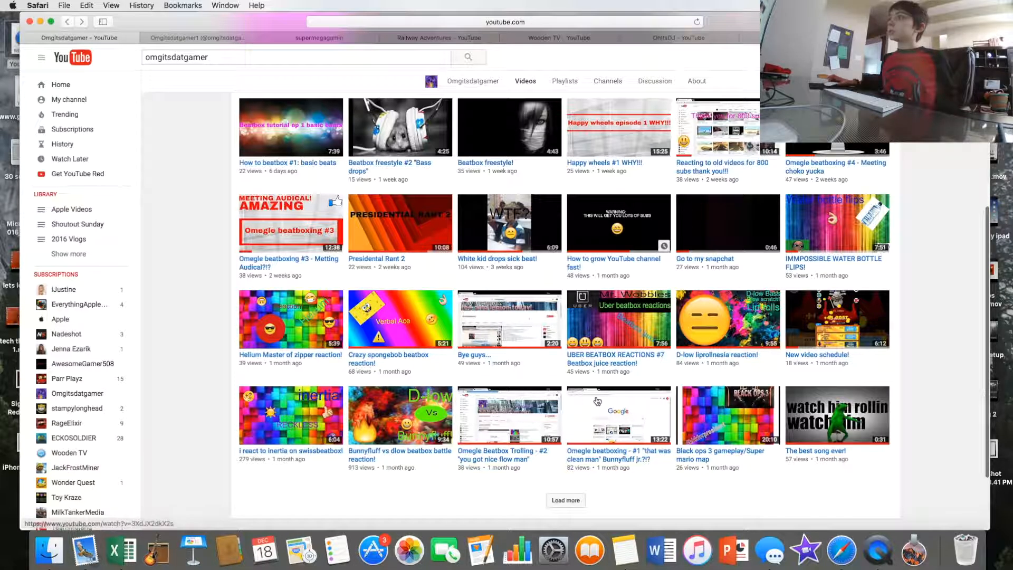
scroll(down, 3)
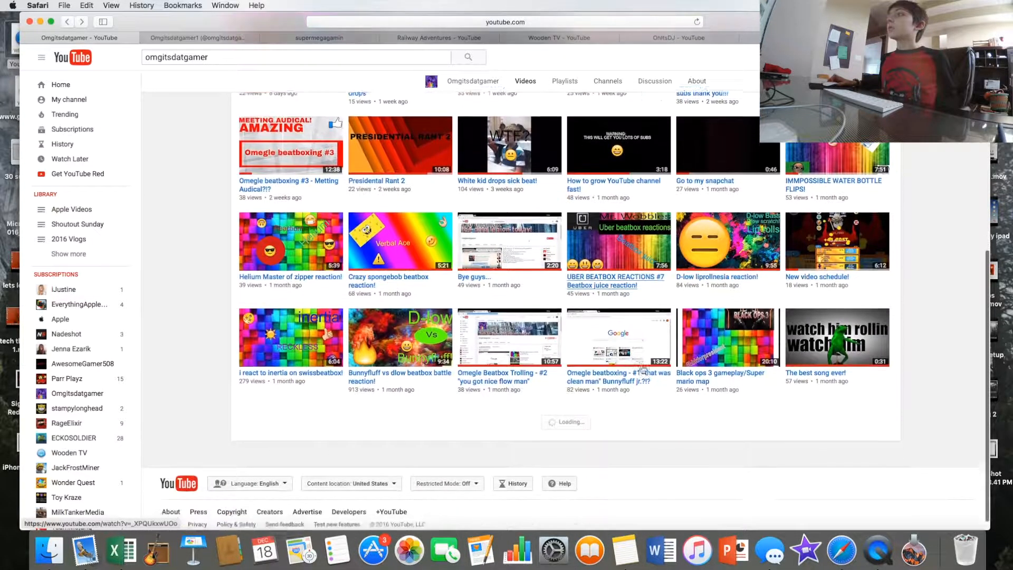
scroll(down, 3)
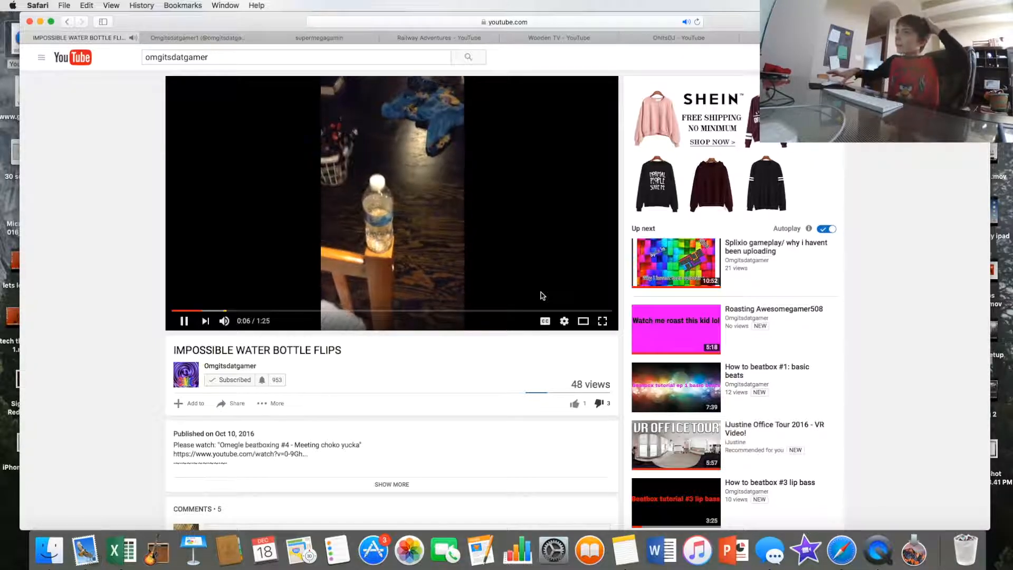
- Read the five comments on IMPOSSIBLE WATER BOTTLE FLIPS, then pause it at 0:26
scroll(down, 3)
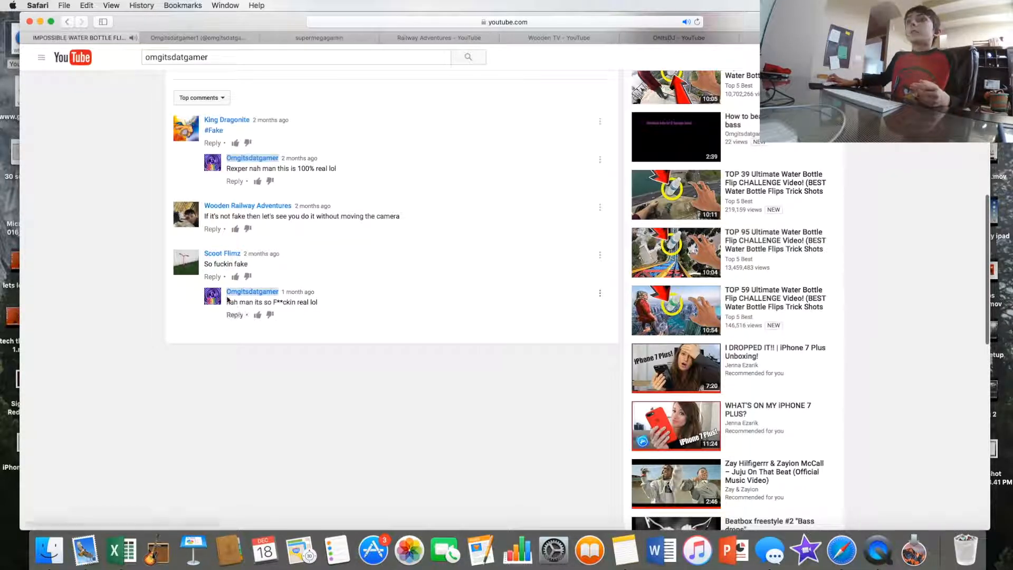
scroll(up, 3)
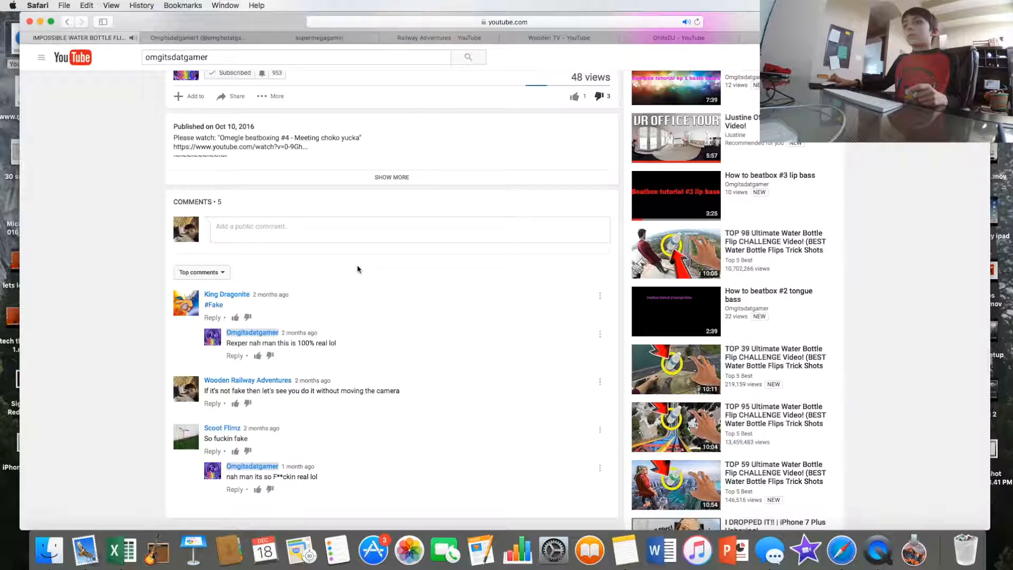
scroll(up, 3)
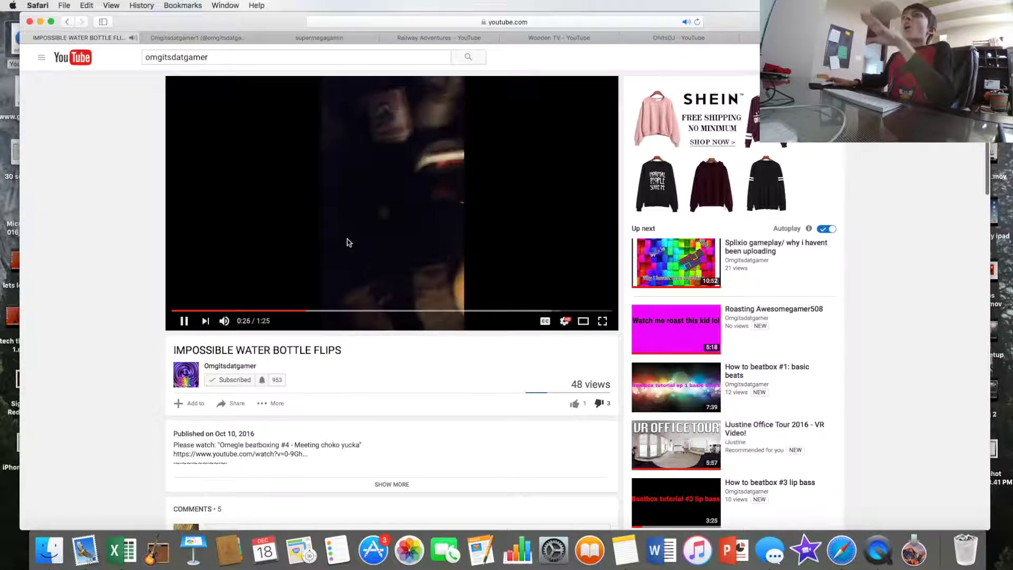
click(183, 321)
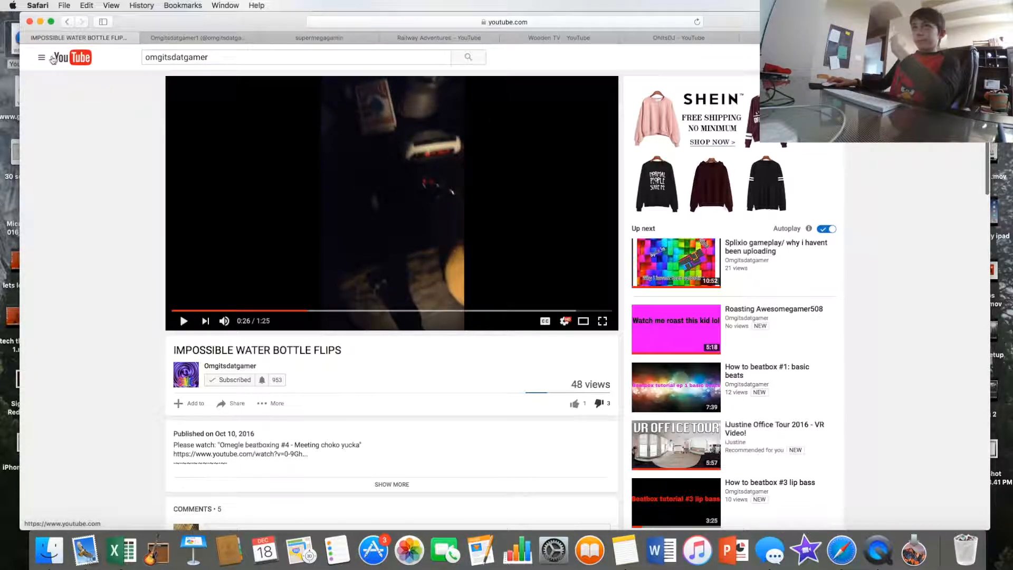
mouse_move(230, 366)
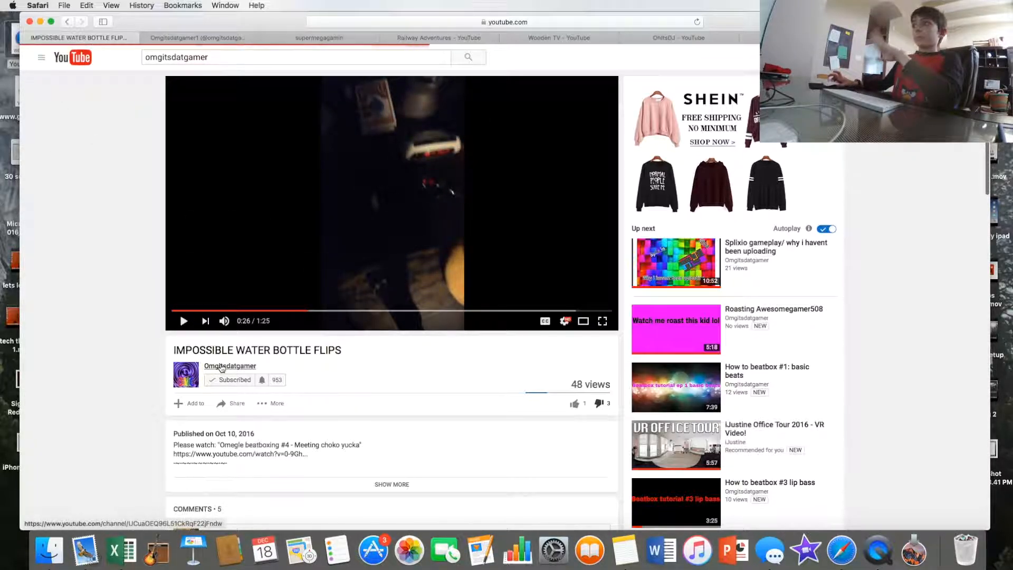
click(229, 366)
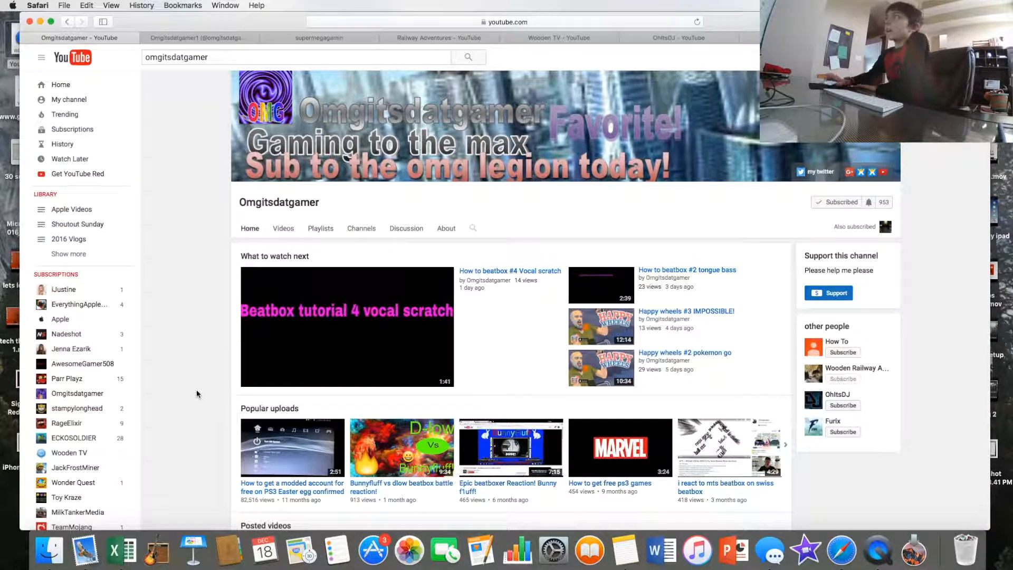
mouse_move(547, 309)
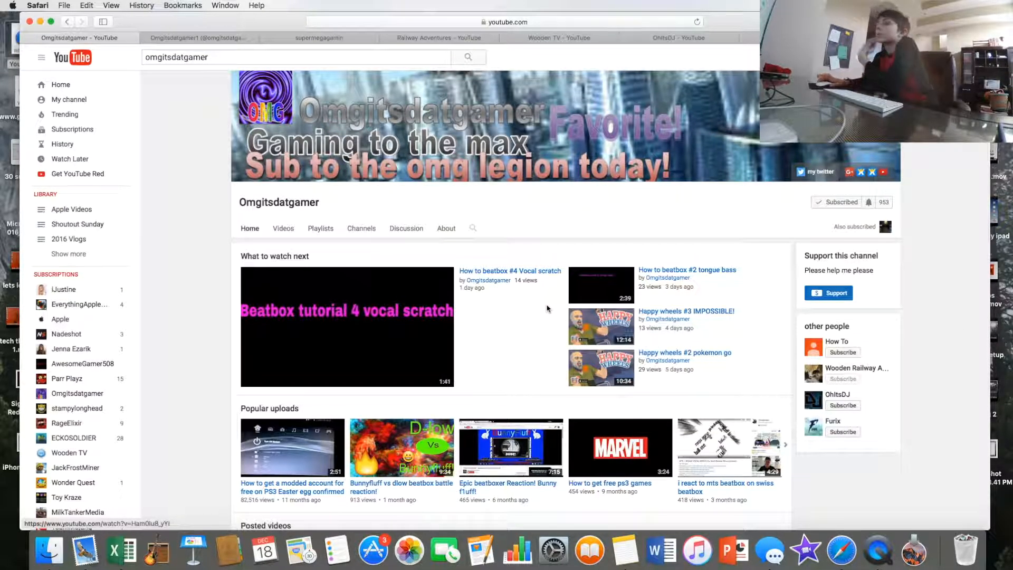
mouse_move(524, 303)
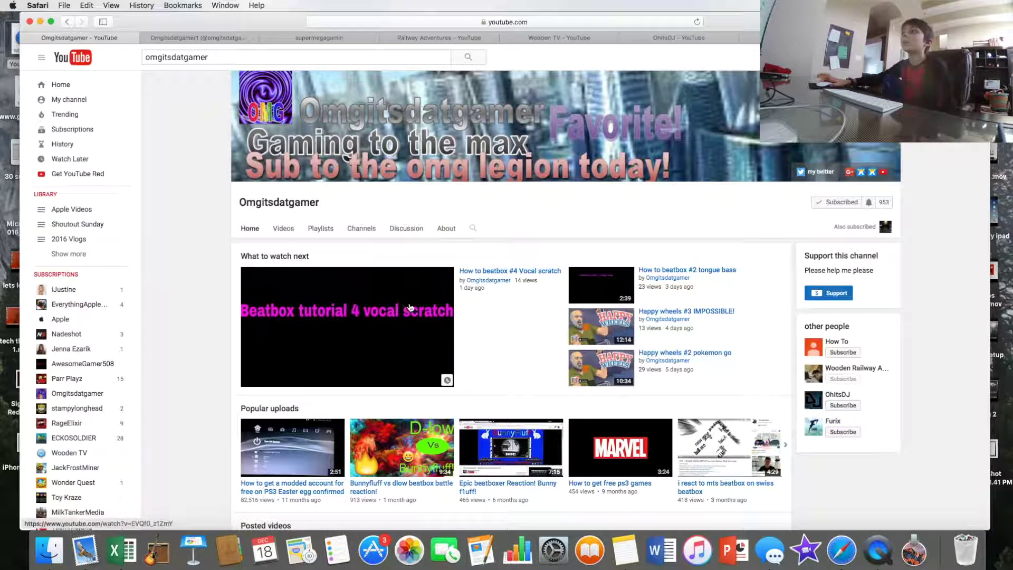
mouse_move(192, 549)
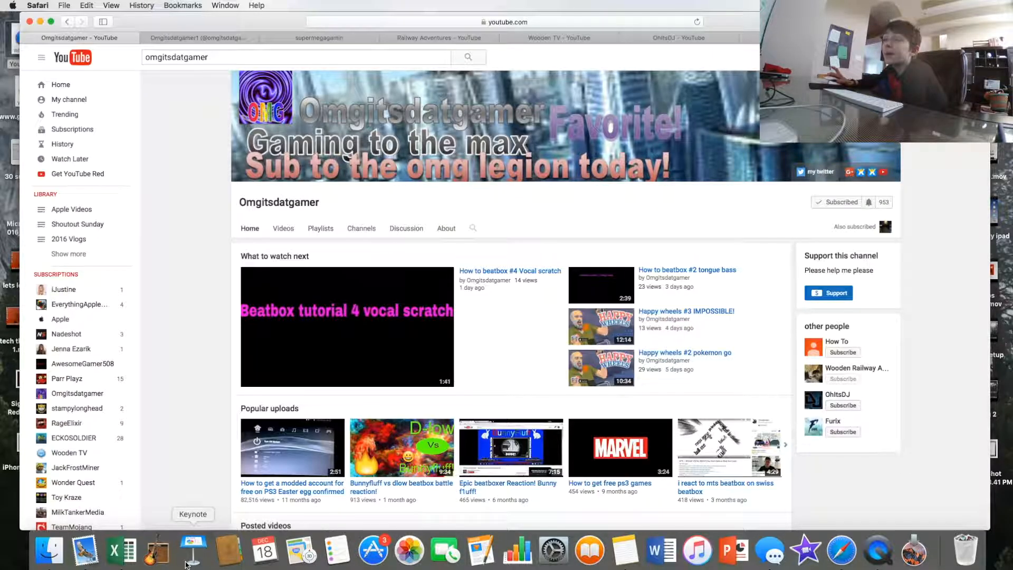
mouse_move(157, 552)
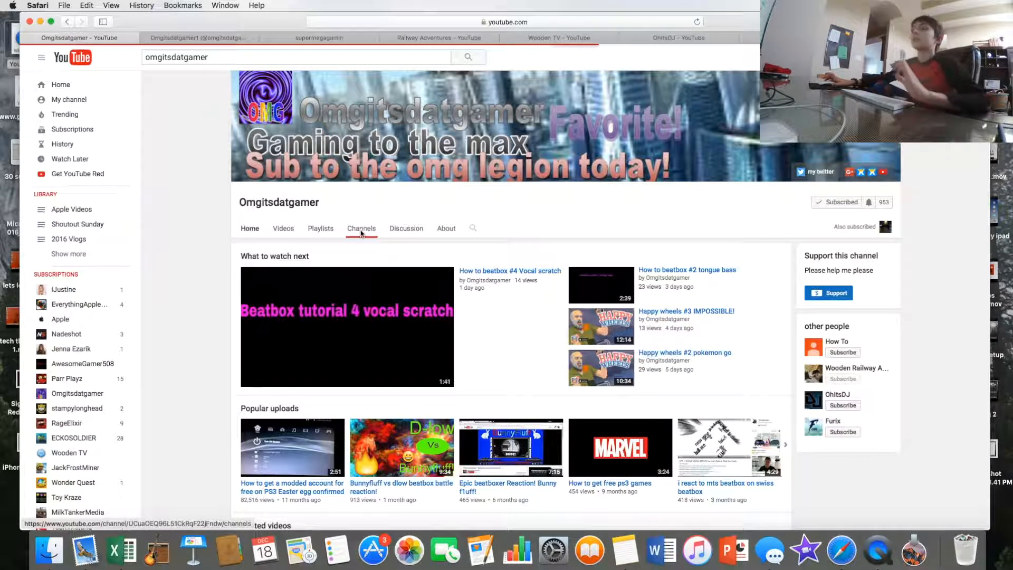
click(361, 228)
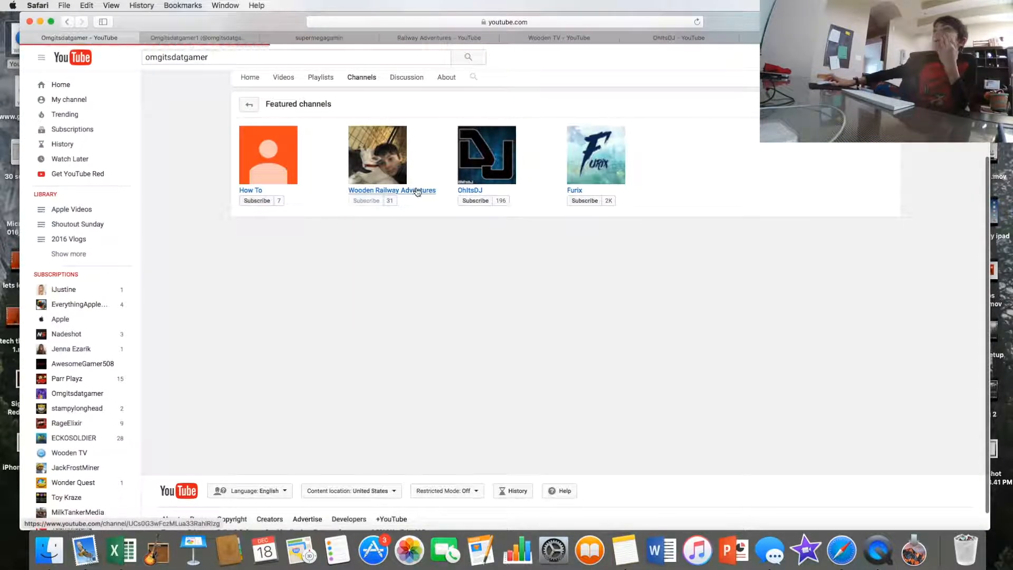
- From the featured channels, enter Wooden Railway Adventures and start editing its other-channels module
click(392, 190)
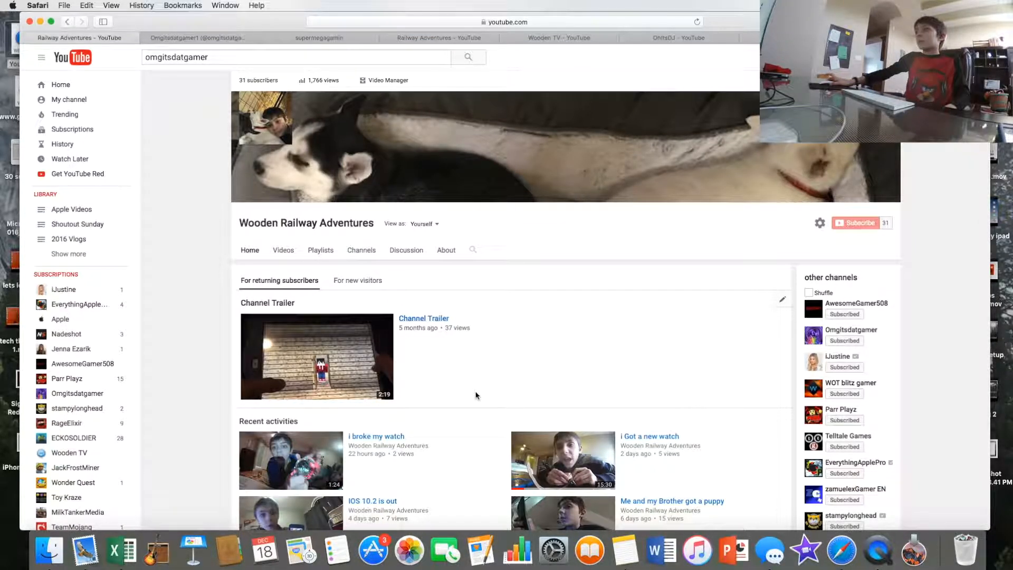
mouse_move(851, 329)
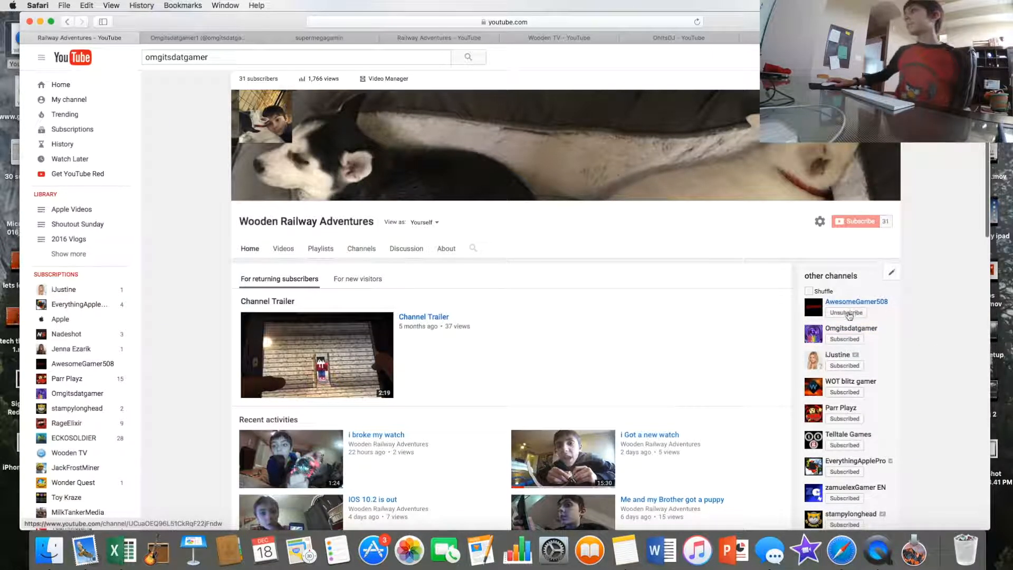
click(890, 272)
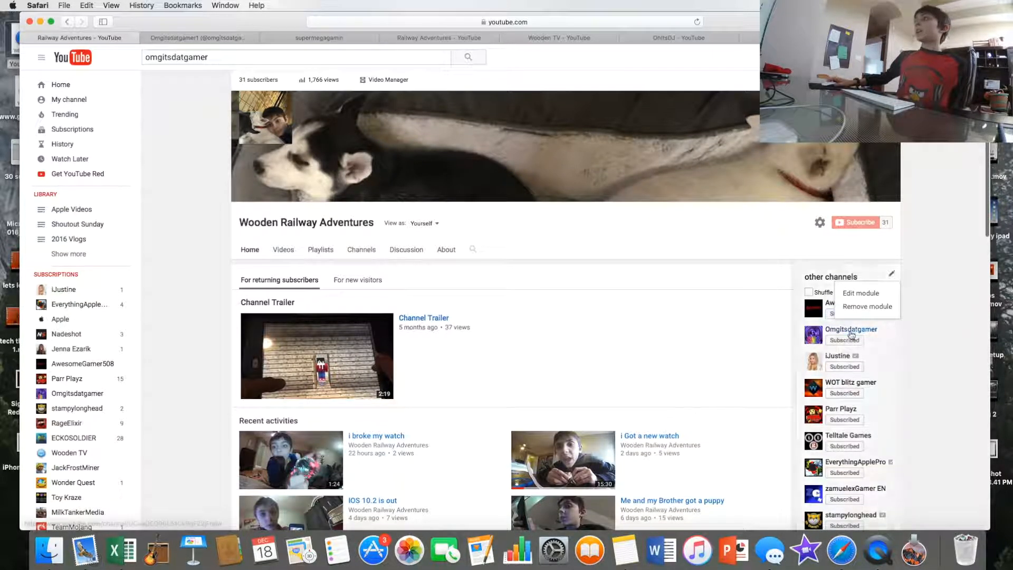
click(860, 292)
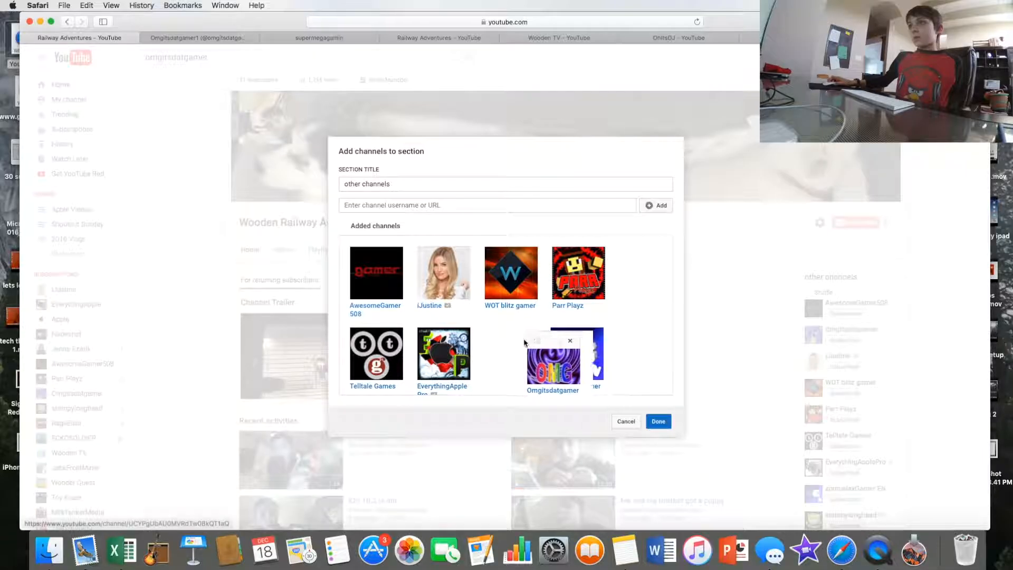
- Reorder Omgitsdatgamer to the last position in the other-channels list and save with Done
scroll(down, 3)
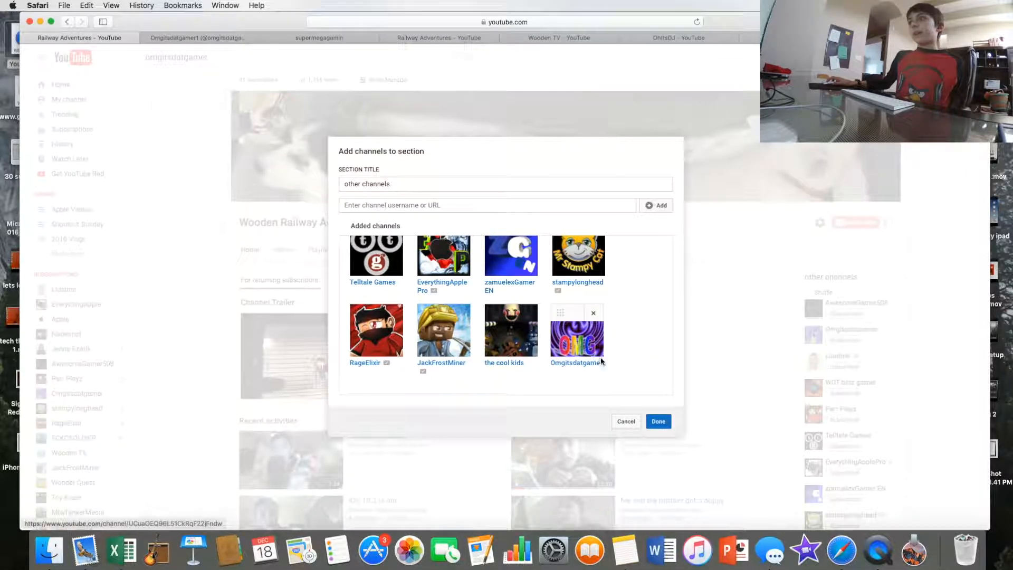
click(658, 420)
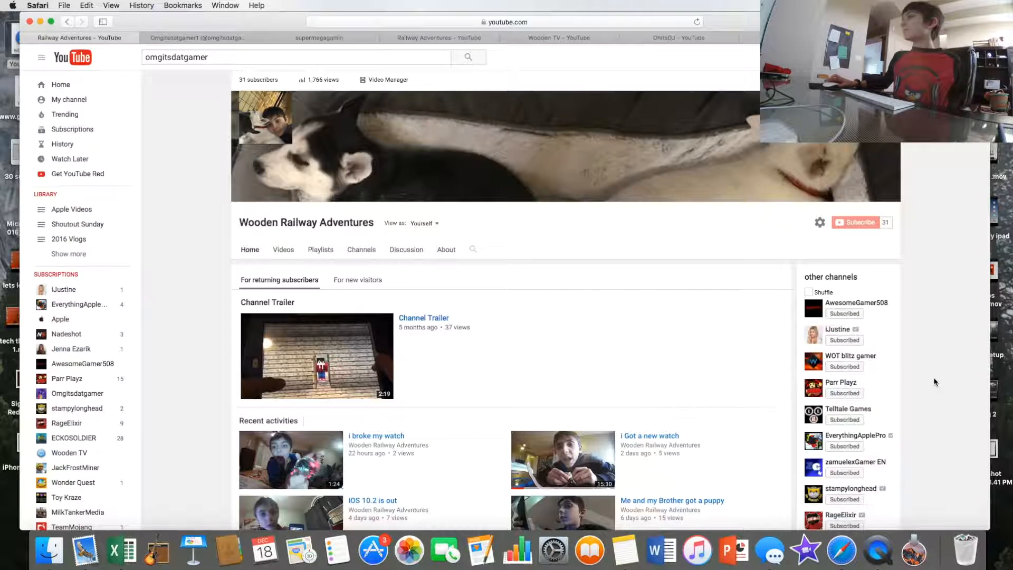
scroll(down, 3)
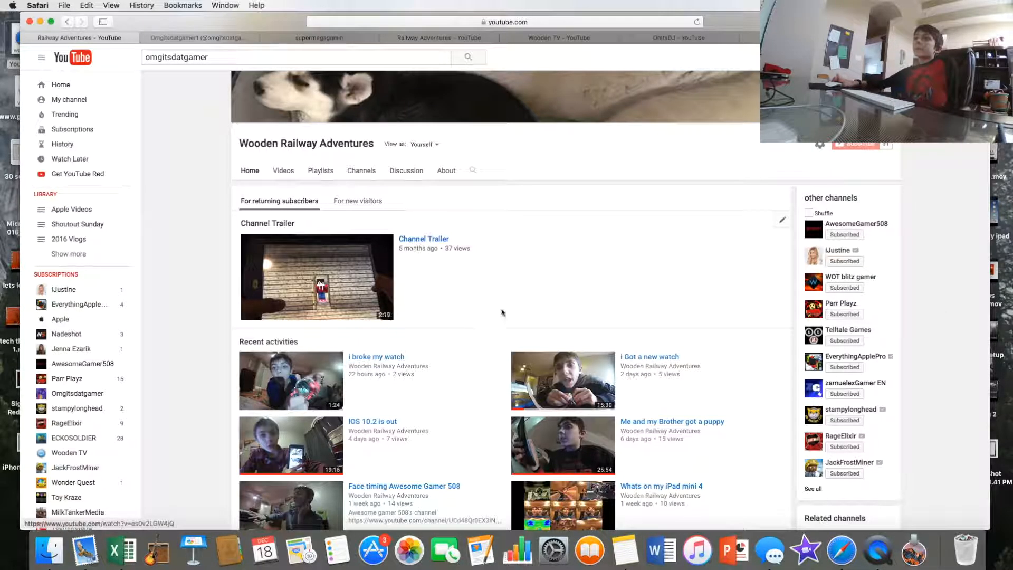
scroll(up, 3)
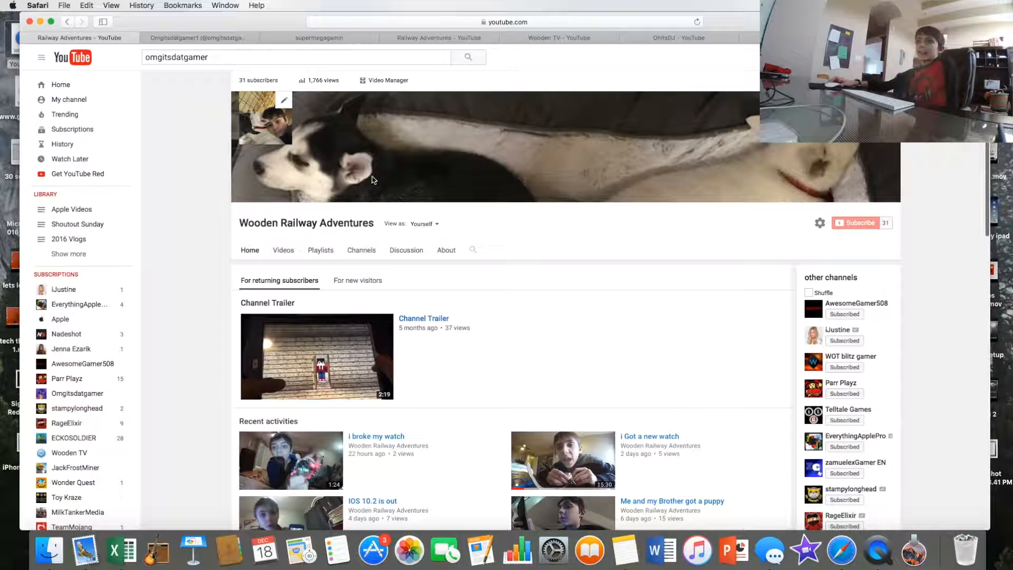
mouse_move(687, 250)
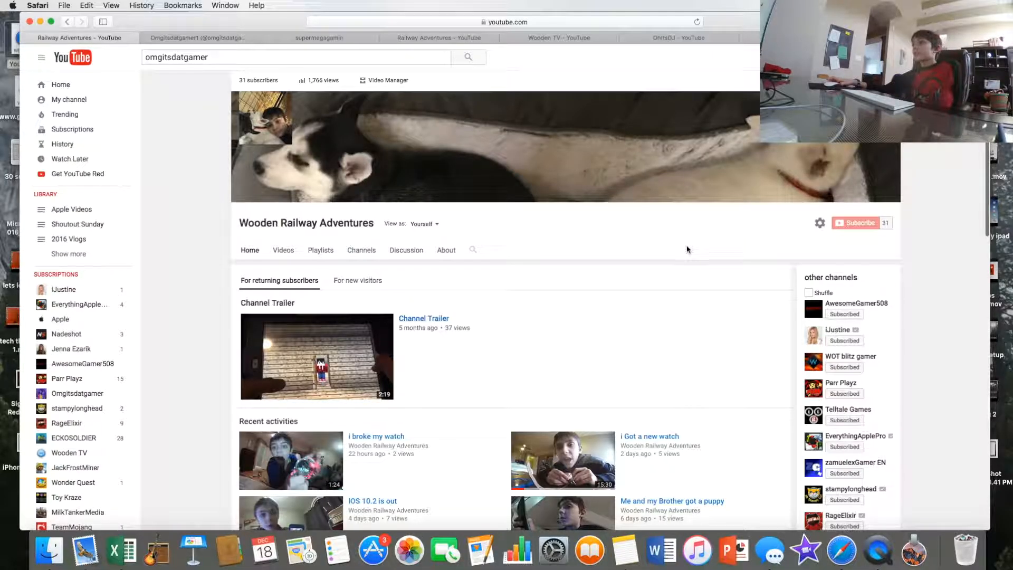